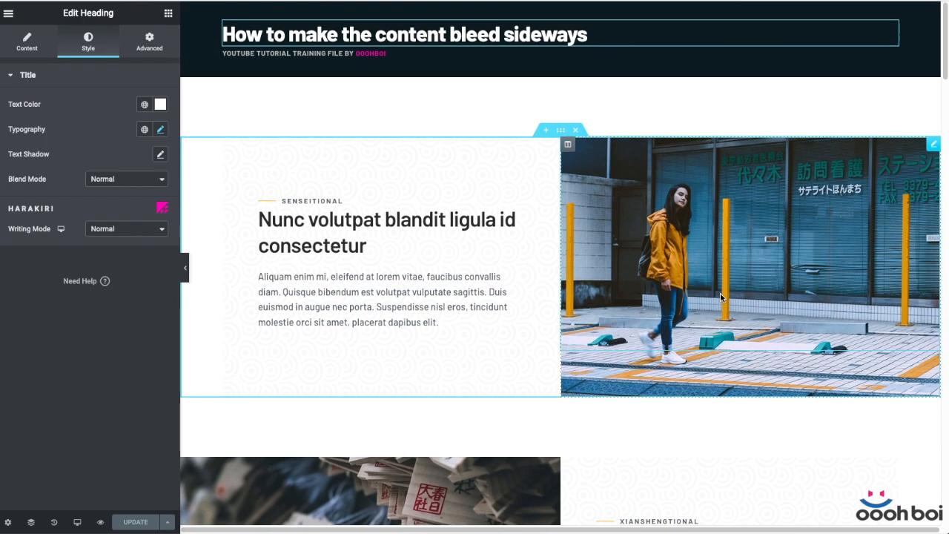
- Scroll through the reference sites' sideways-bleeding image sections and back up
scroll("down", 3)
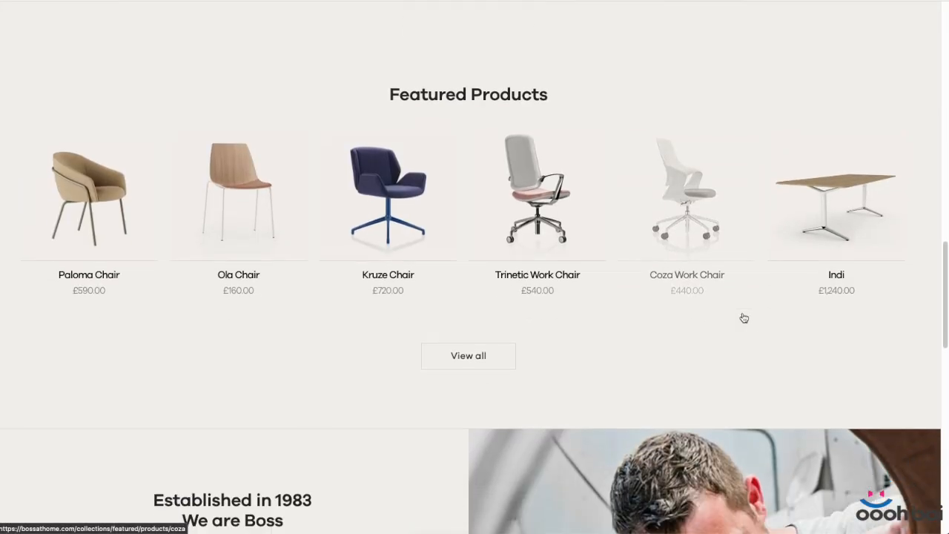
scroll("down", 3)
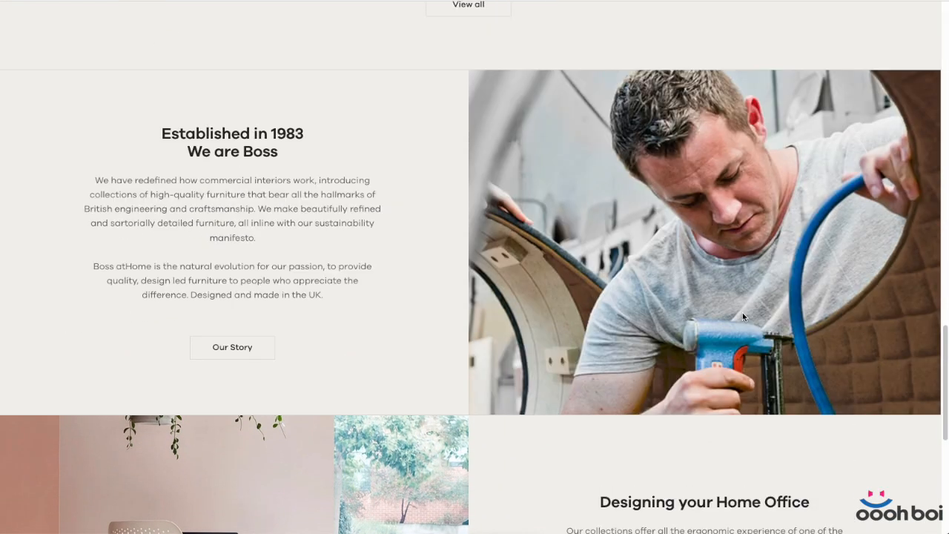
scroll("down", 3)
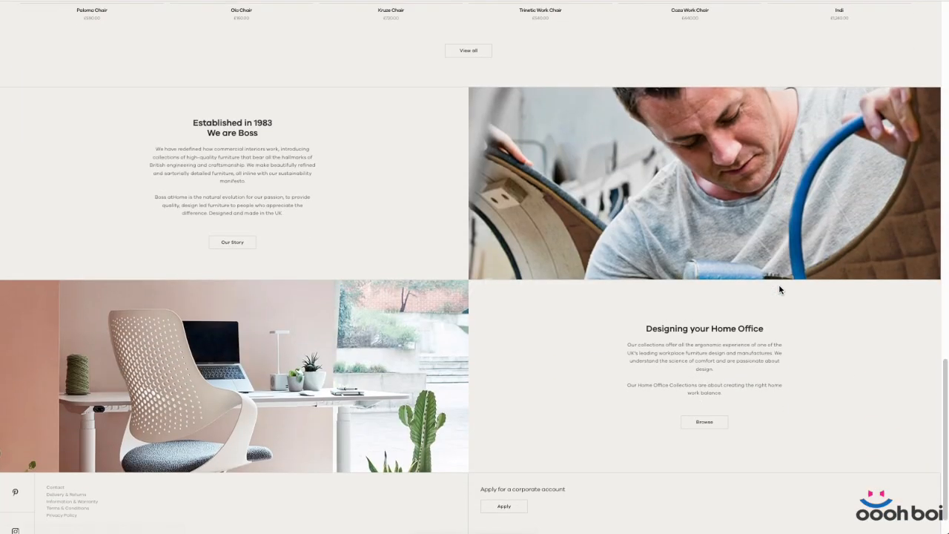
scroll("down", 3)
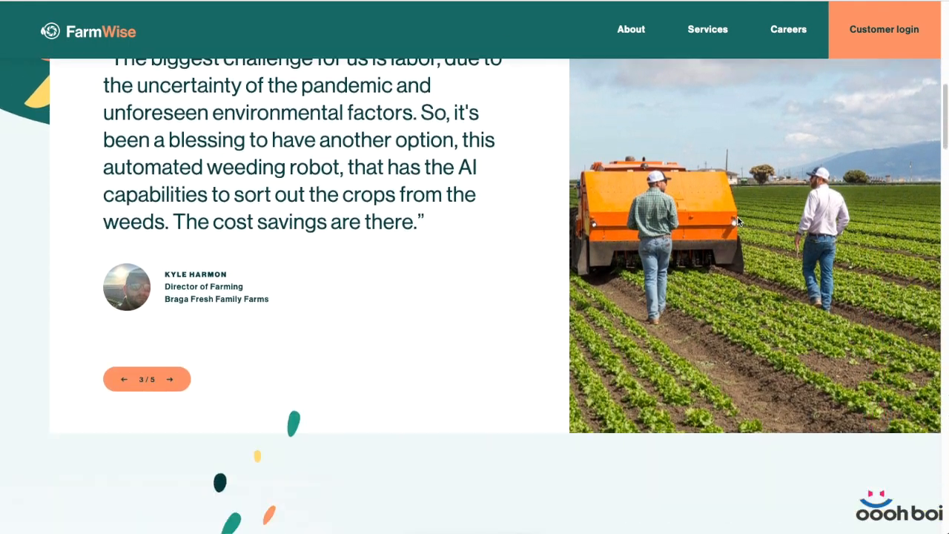
scroll("down", 3)
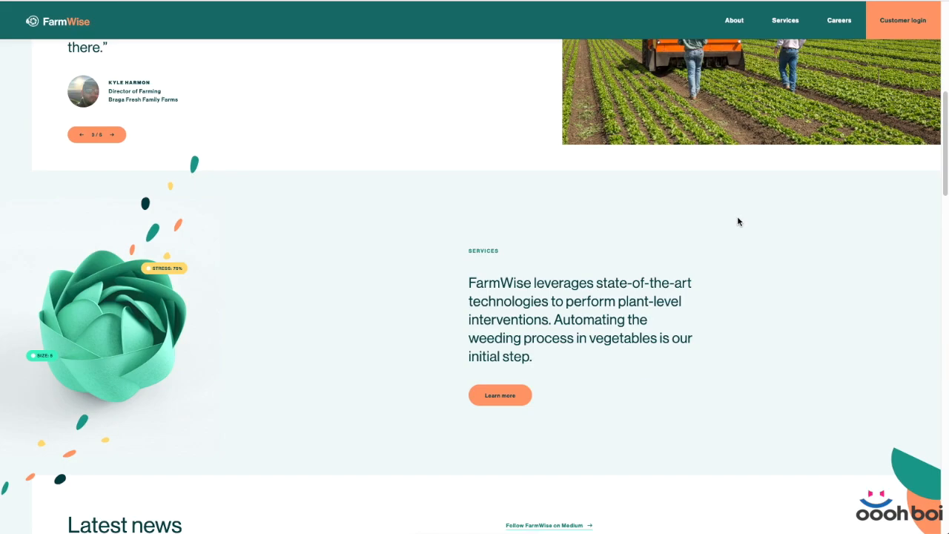
scroll("up", 3)
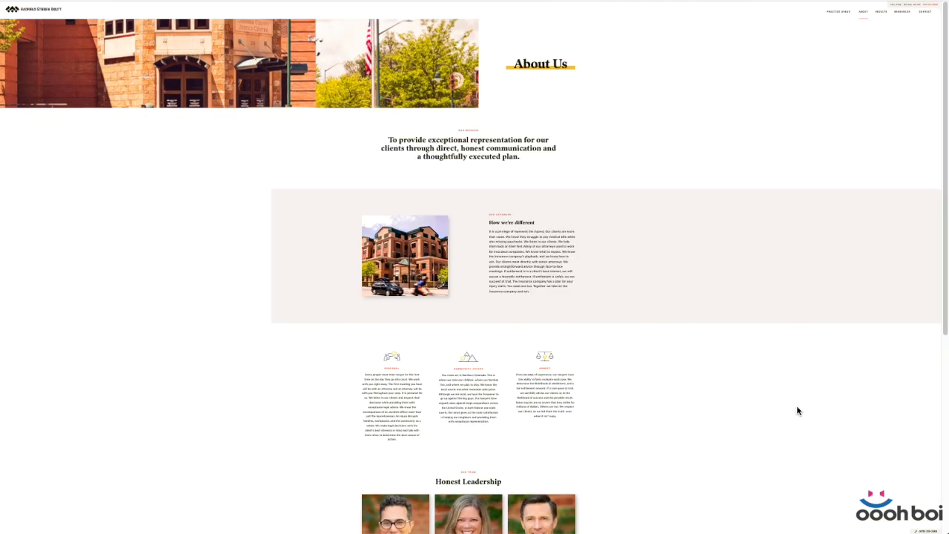
scroll("up", 3)
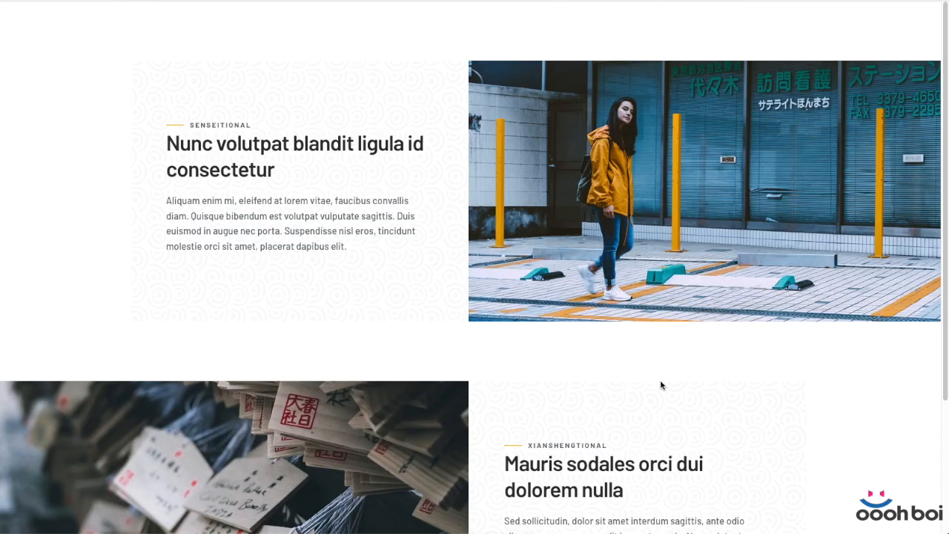
- Scroll the preview of the finished bleeding sections before returning to the editor
scroll("down", 3)
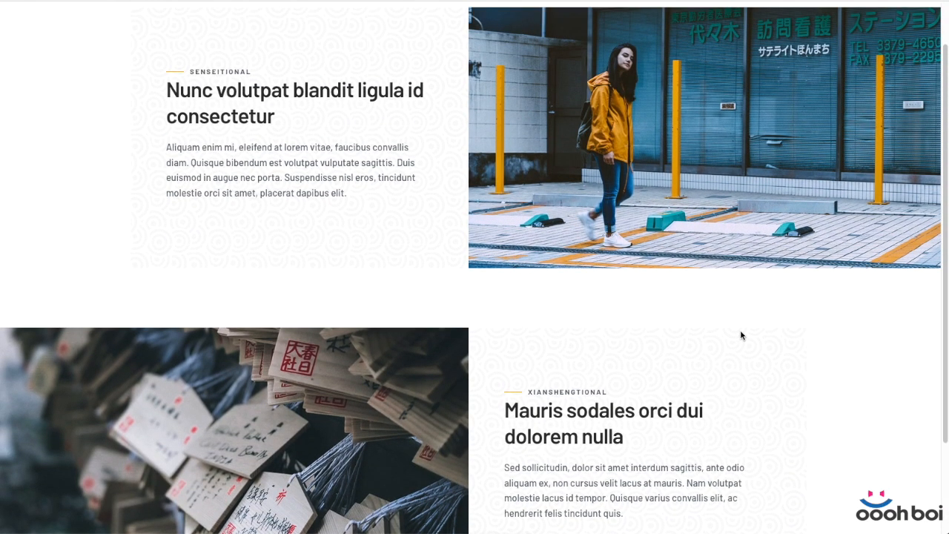
scroll("down", 3)
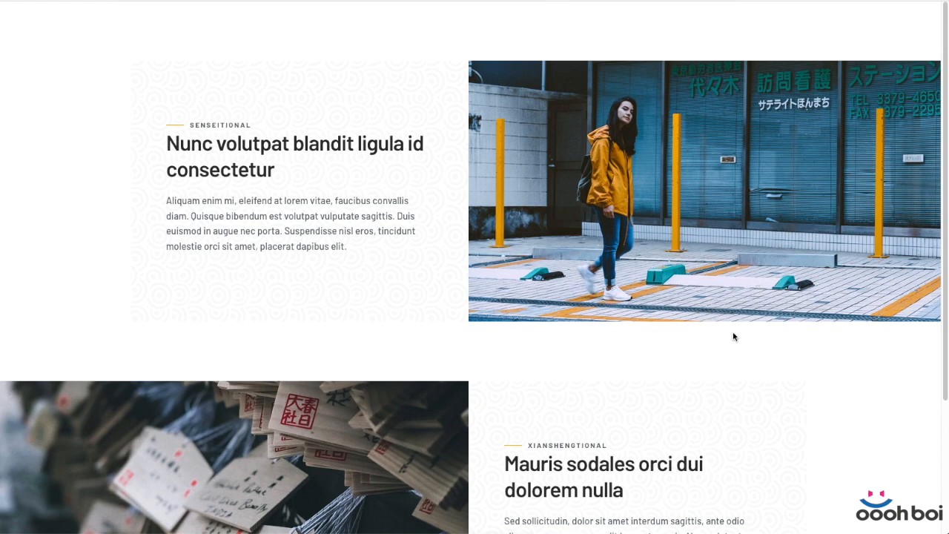
scroll("down", 3)
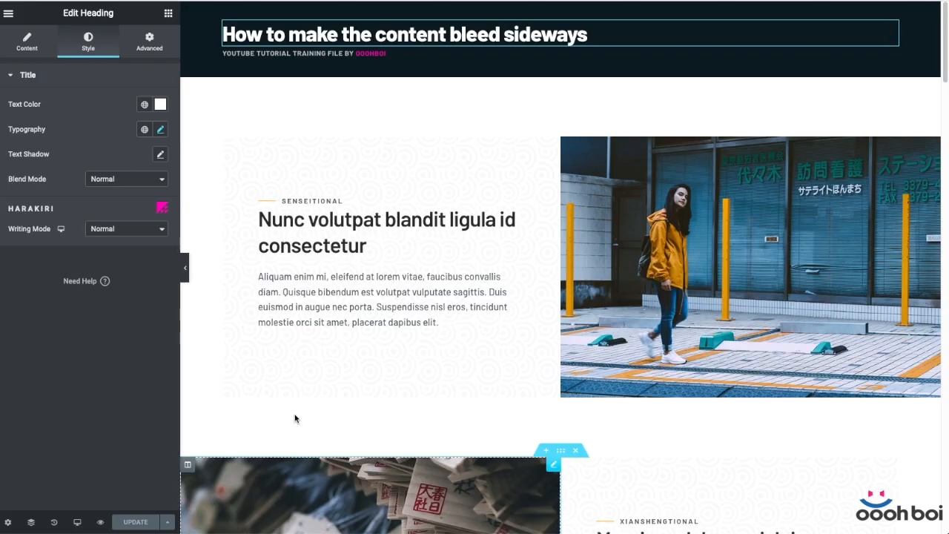
- Review Site Settings > Layout, then make the new section's content Full Width
scroll("down", 3)
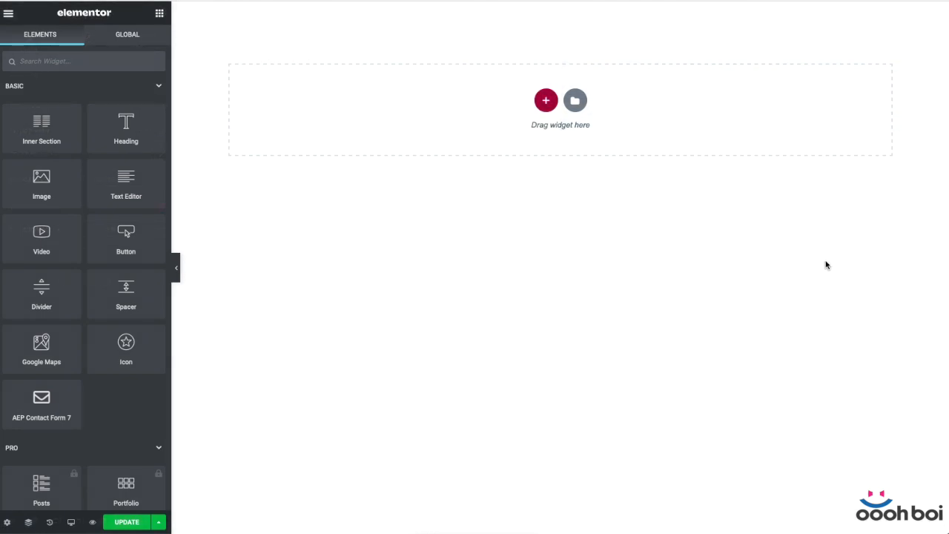
mouse_move(902, 149)
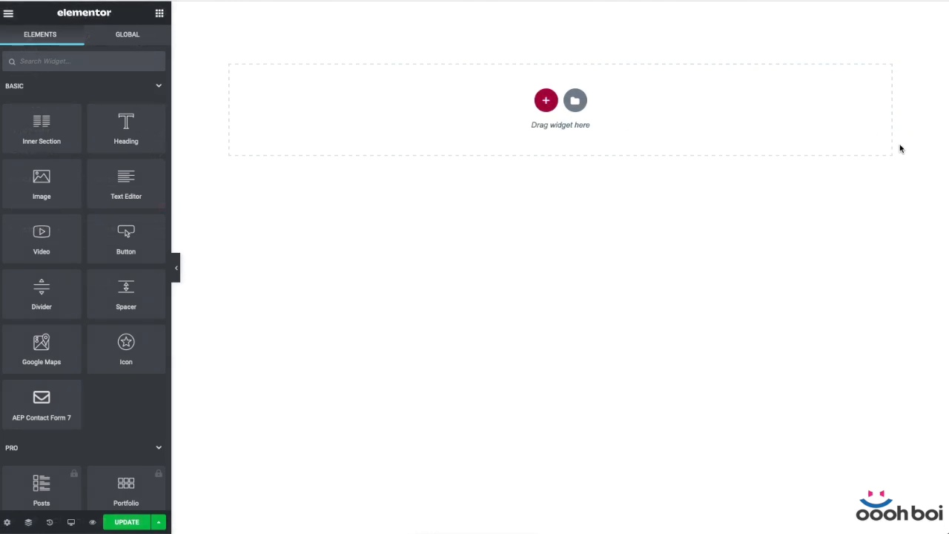
left_click(9, 12)
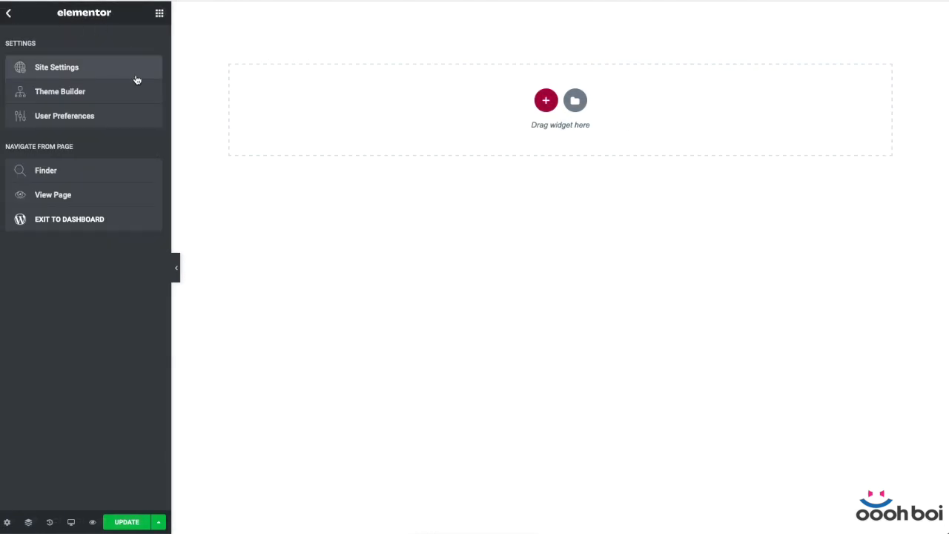
left_click(56, 67)
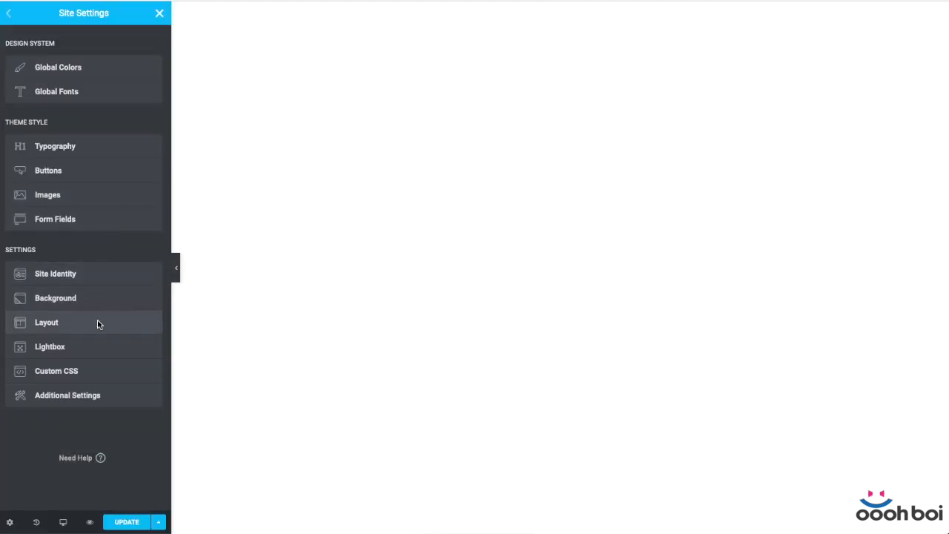
left_click(46, 321)
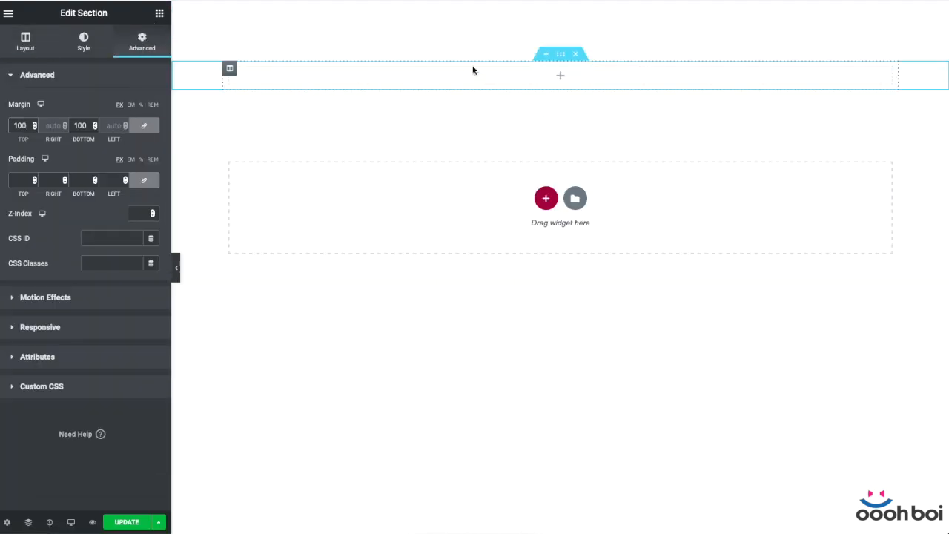
left_click(26, 42)
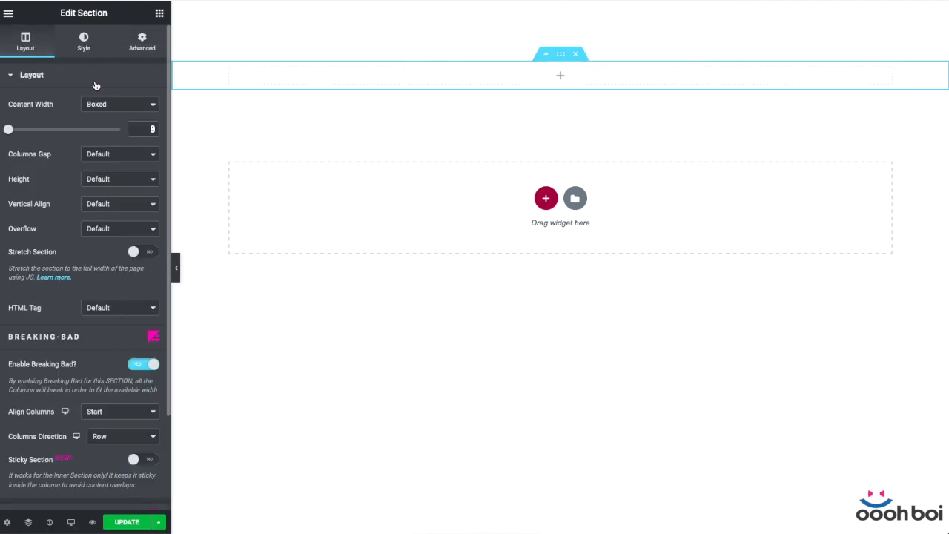
left_click(118, 104)
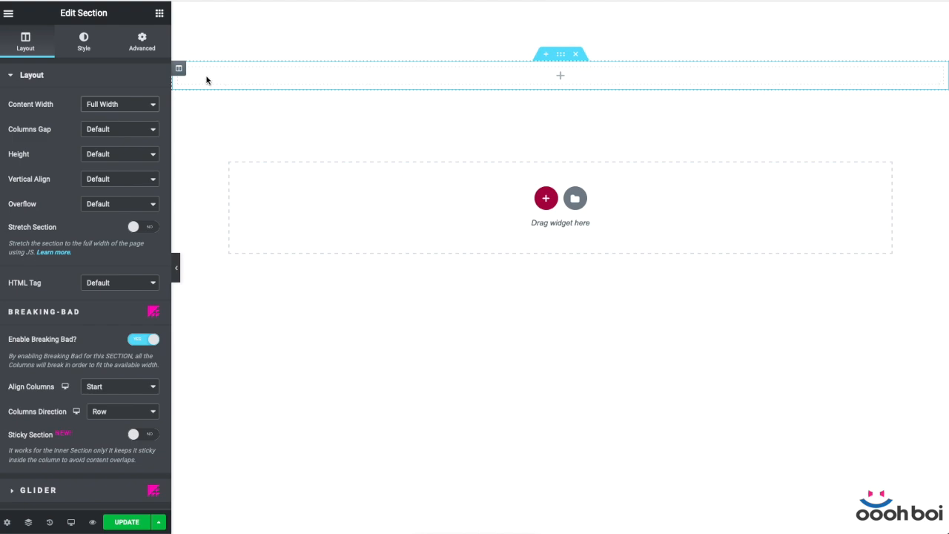
mouse_move(466, 76)
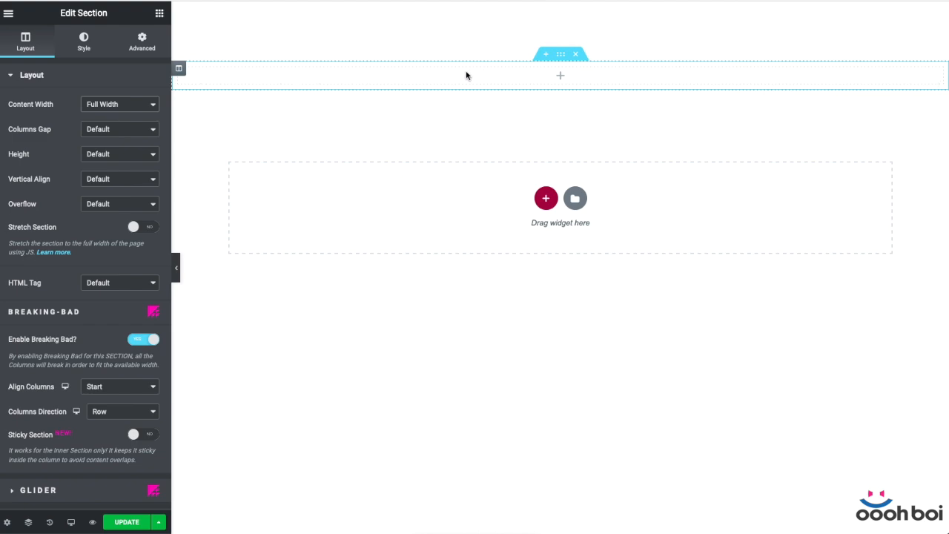
mouse_move(353, 77)
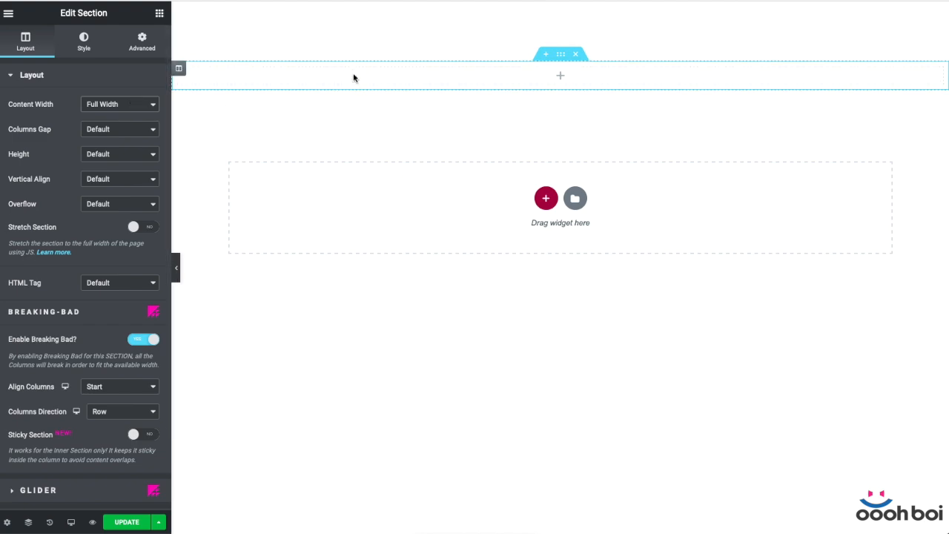
mouse_move(233, 86)
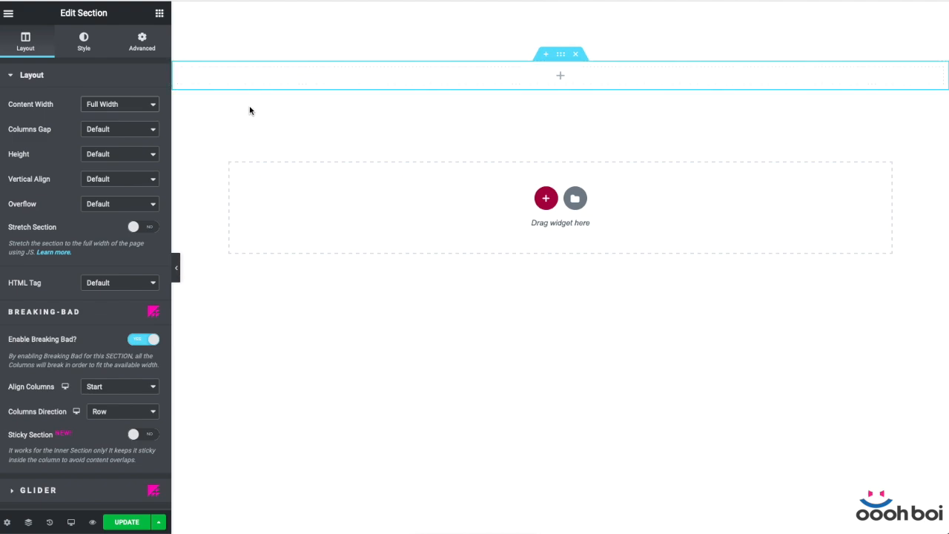
mouse_move(230, 144)
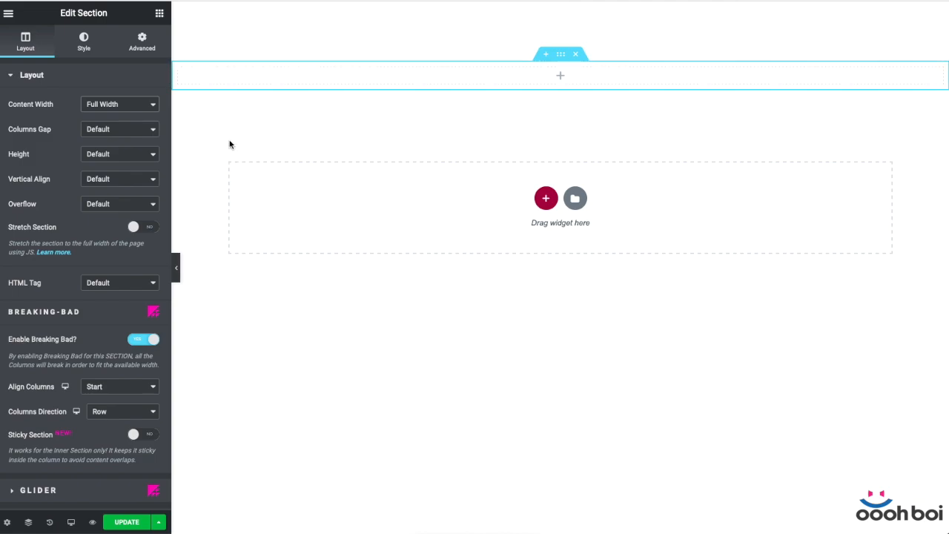
mouse_move(887, 242)
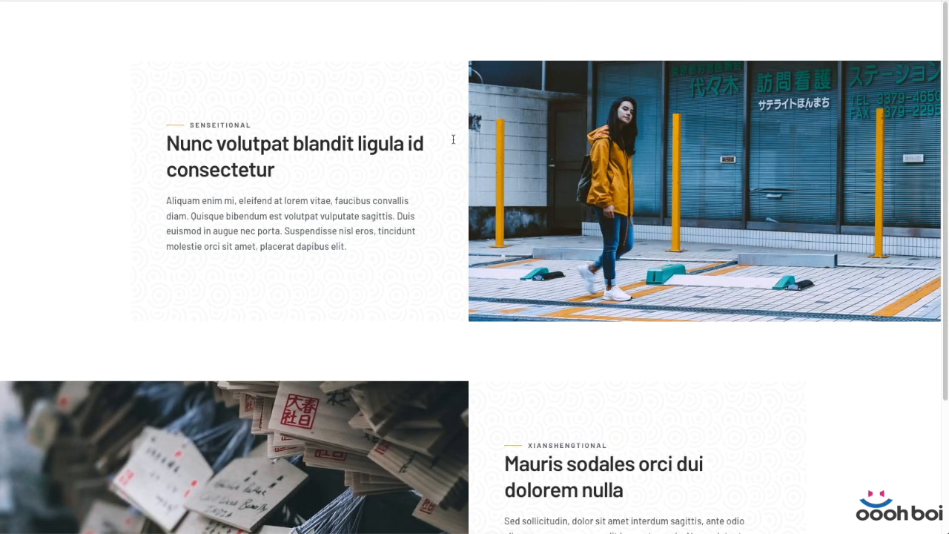
mouse_move(140, 77)
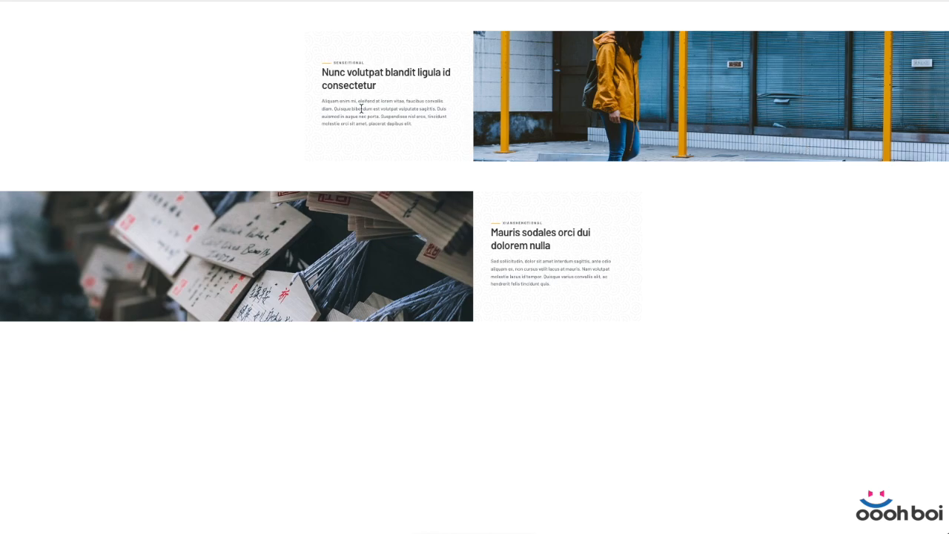
mouse_move(308, 121)
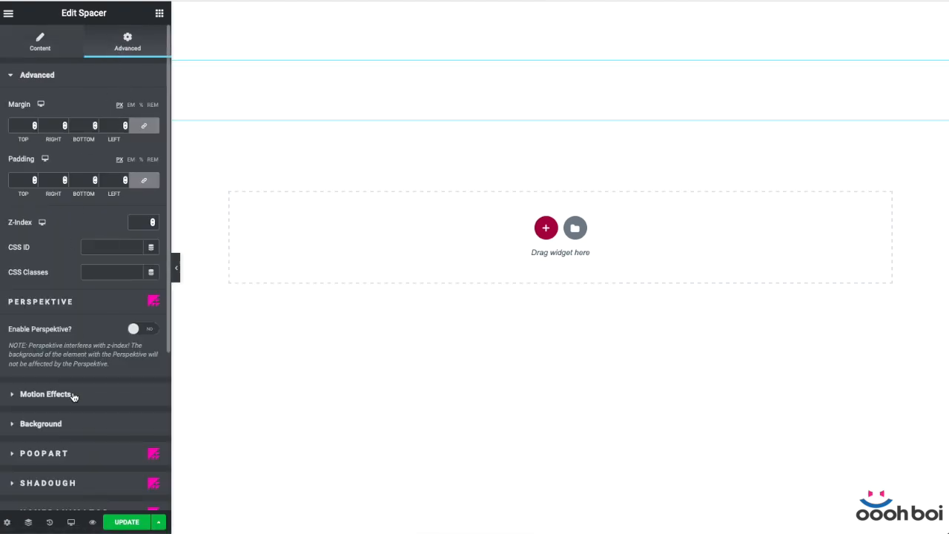
- Give the spacer a dark background colour and set the top section to Boxed width
left_click(42, 424)
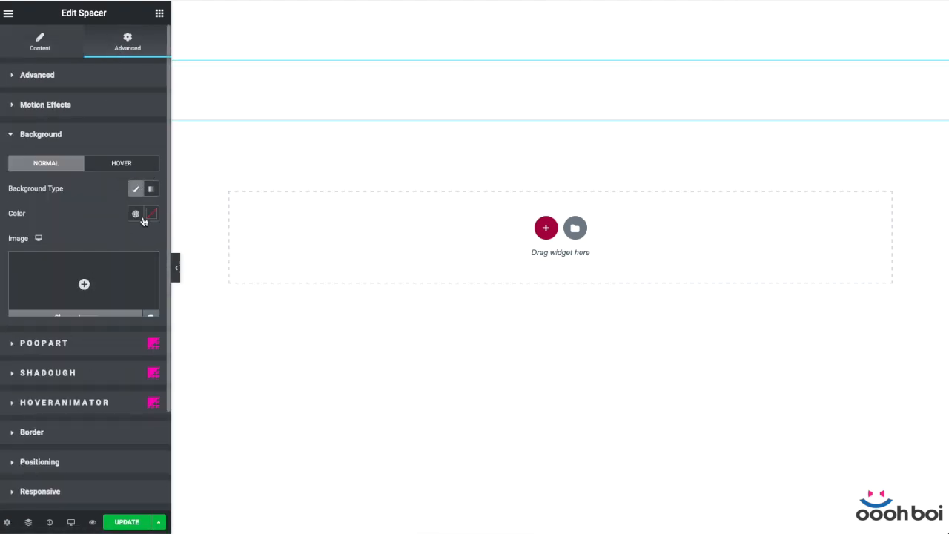
left_click(136, 213)
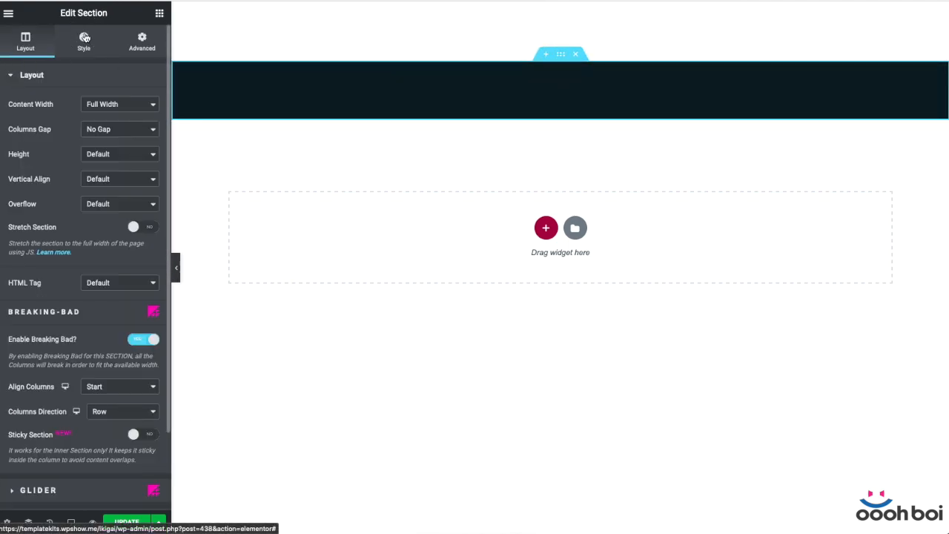
left_click(119, 103)
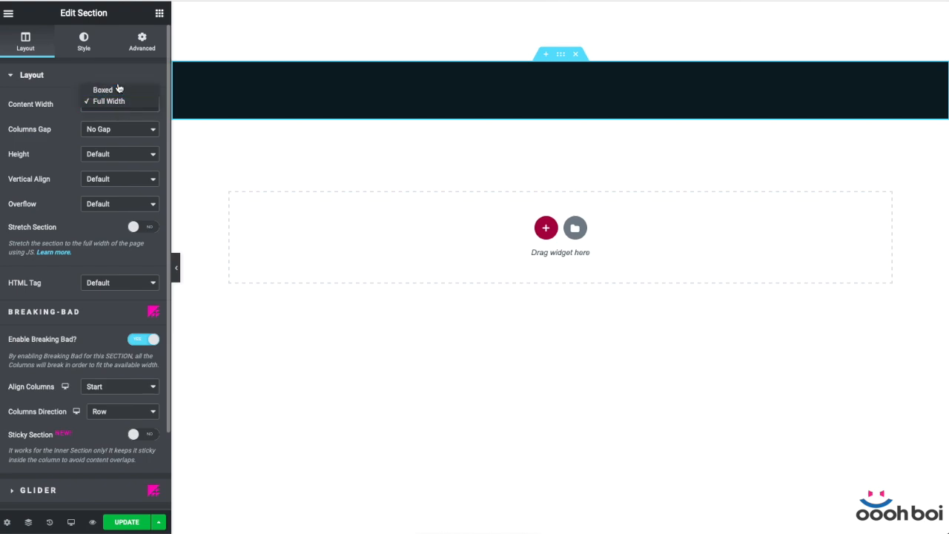
left_click(103, 90)
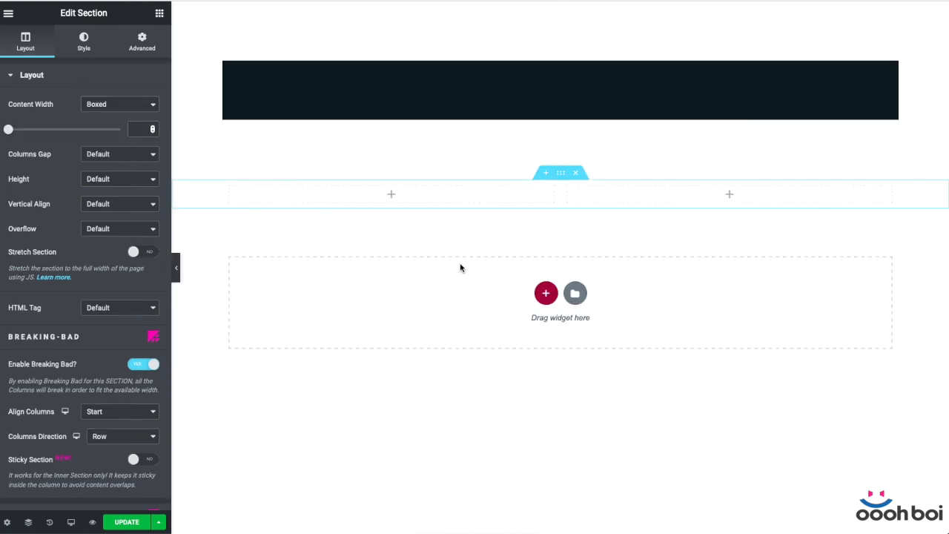
- Make the new two-column section Full Width with No Gap, ready for widgets
left_click(118, 104)
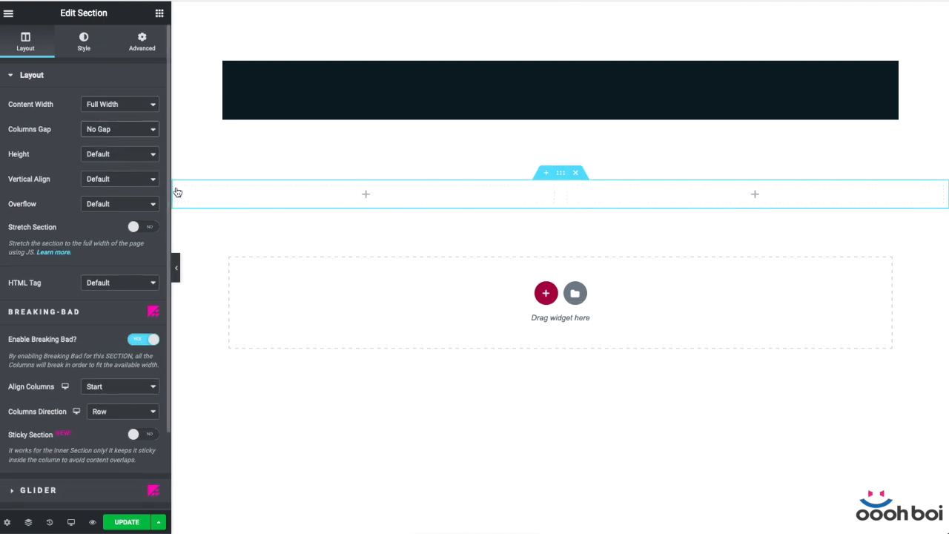
left_click(566, 187)
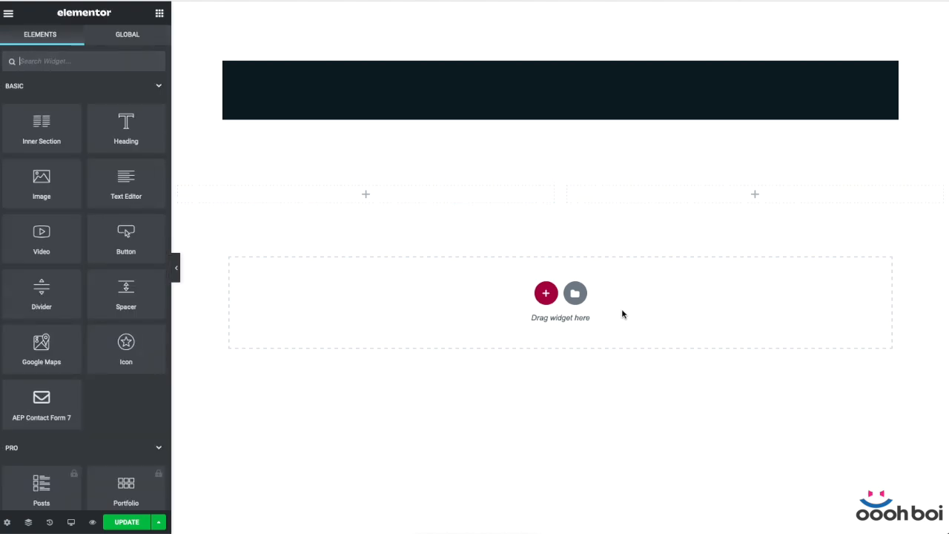
- Add a Heading to the left column and a Spacer to the right column
left_click_drag(126, 126, 374, 181)
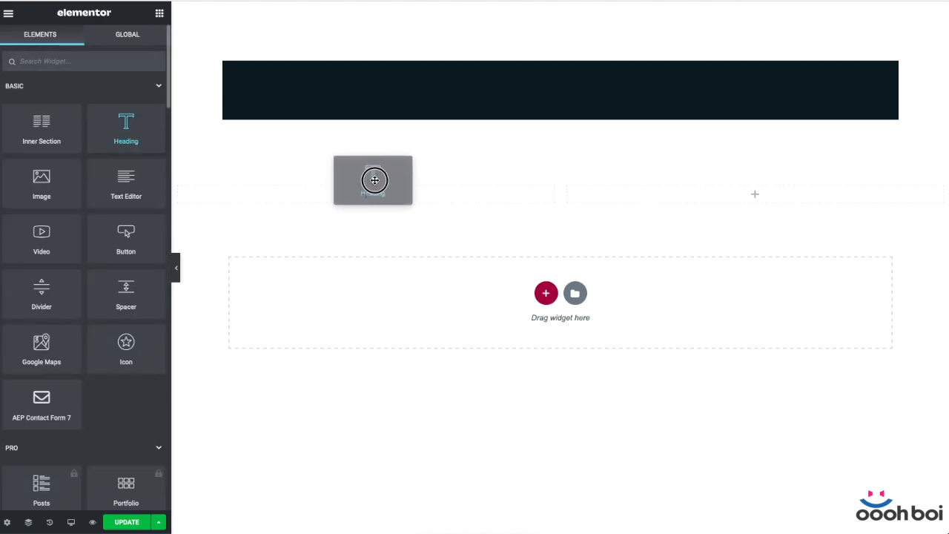
left_click_drag(126, 126, 374, 181)
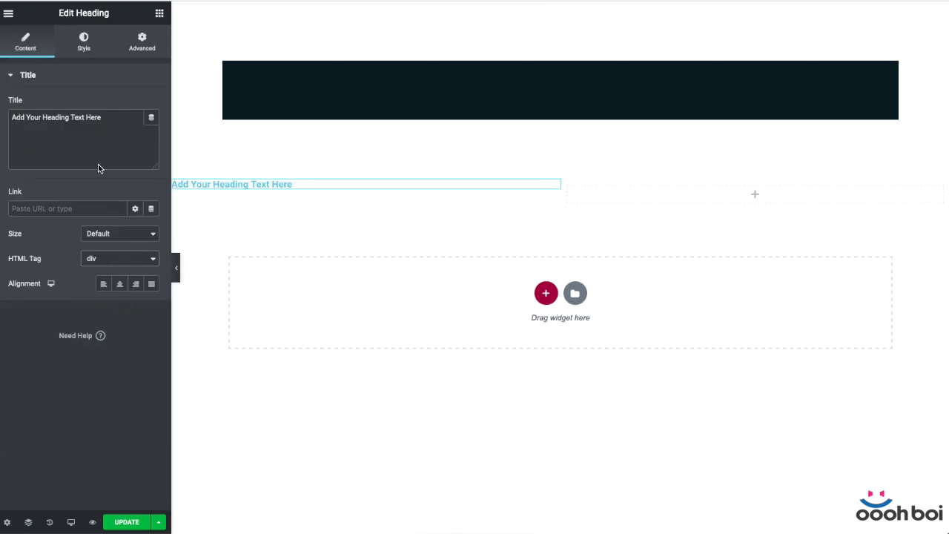
left_click(119, 258)
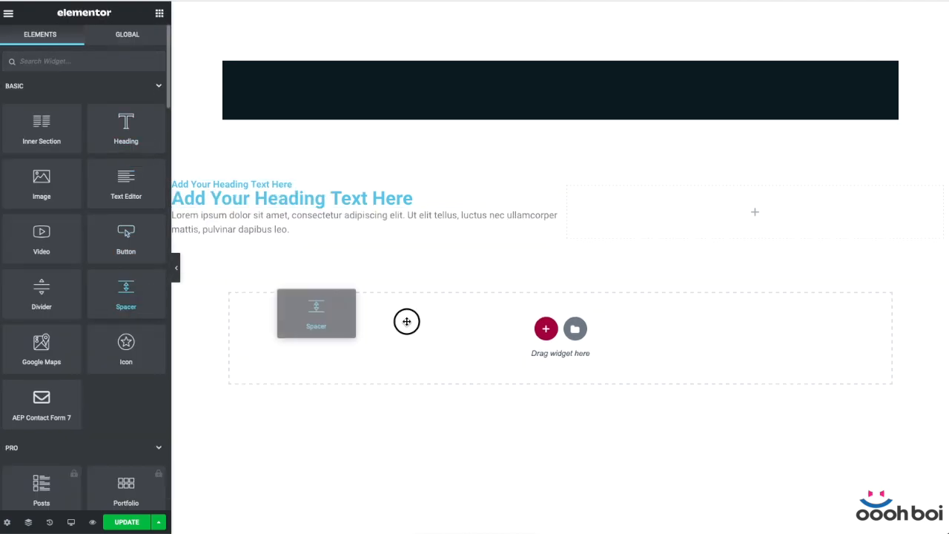
left_click_drag(315, 312, 755, 285)
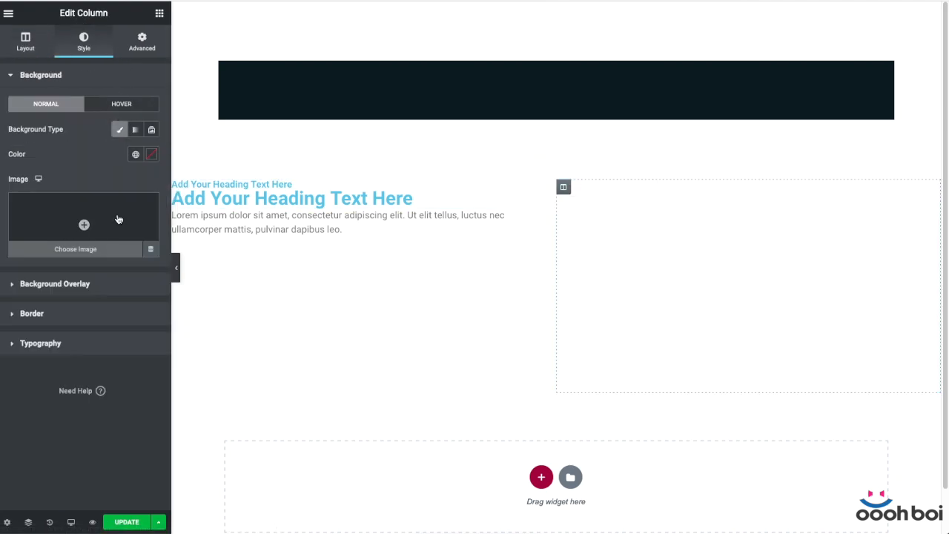
- Set the street photo as the right column's background image and adjust section padding
left_click(83, 224)
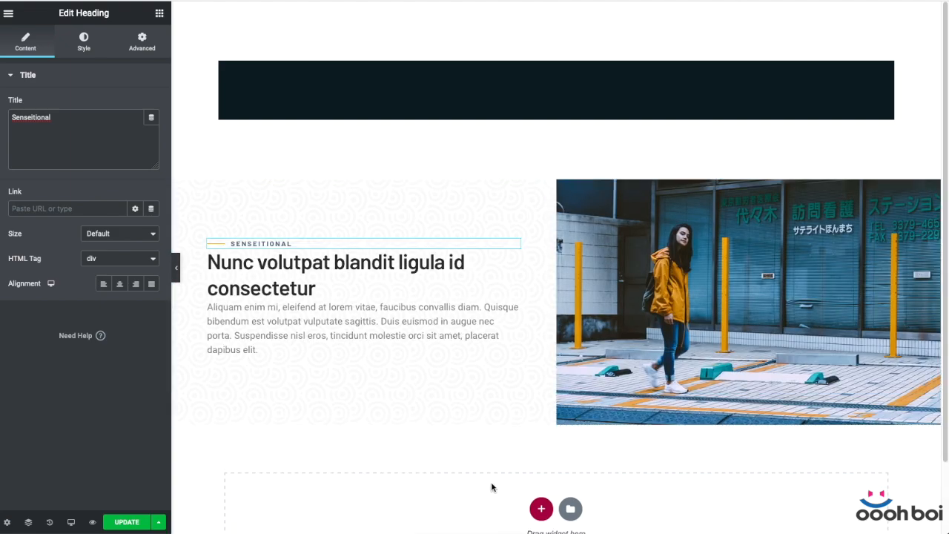
left_click(560, 184)
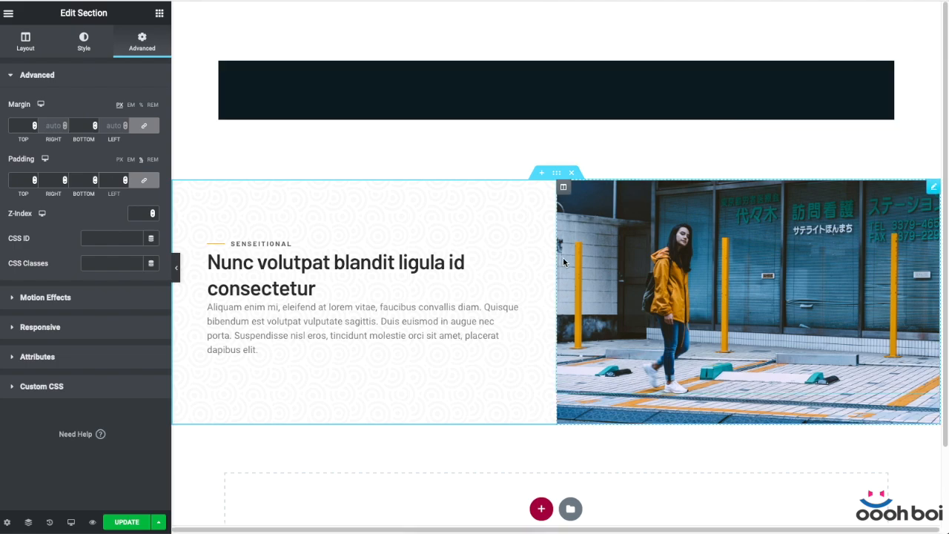
mouse_move(557, 23)
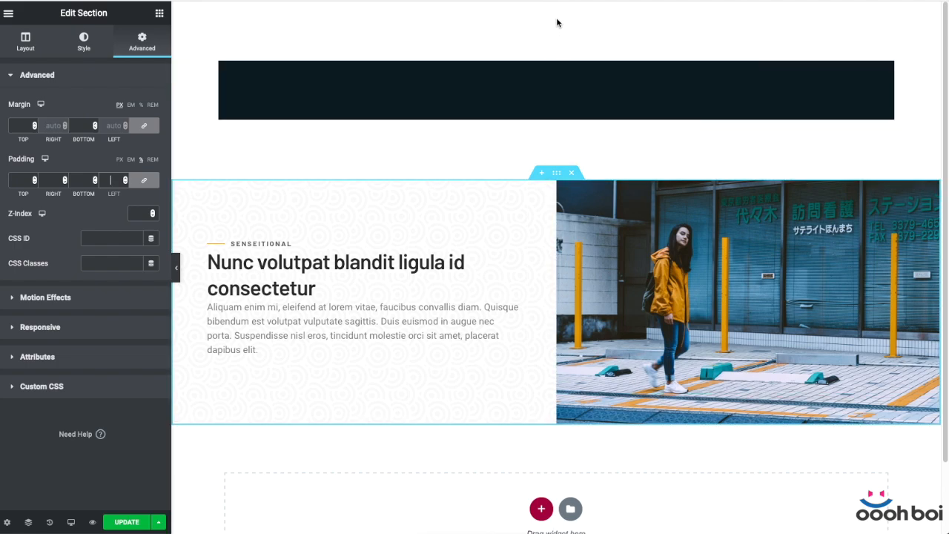
mouse_move(556, 44)
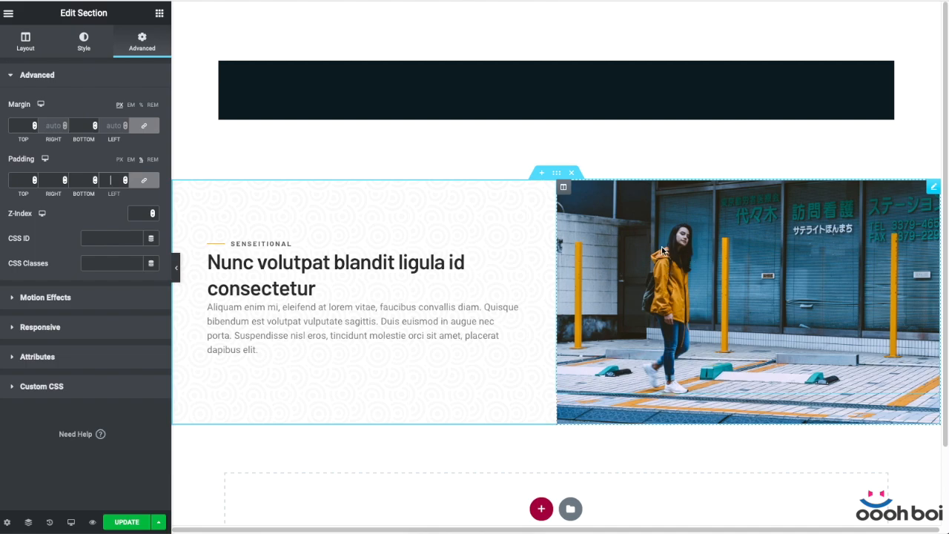
mouse_move(621, 316)
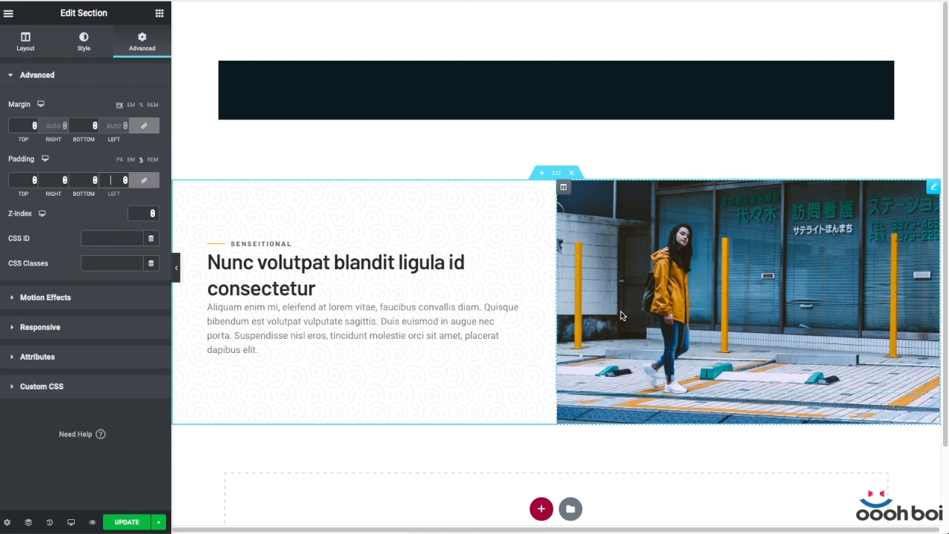
left_click(335, 274)
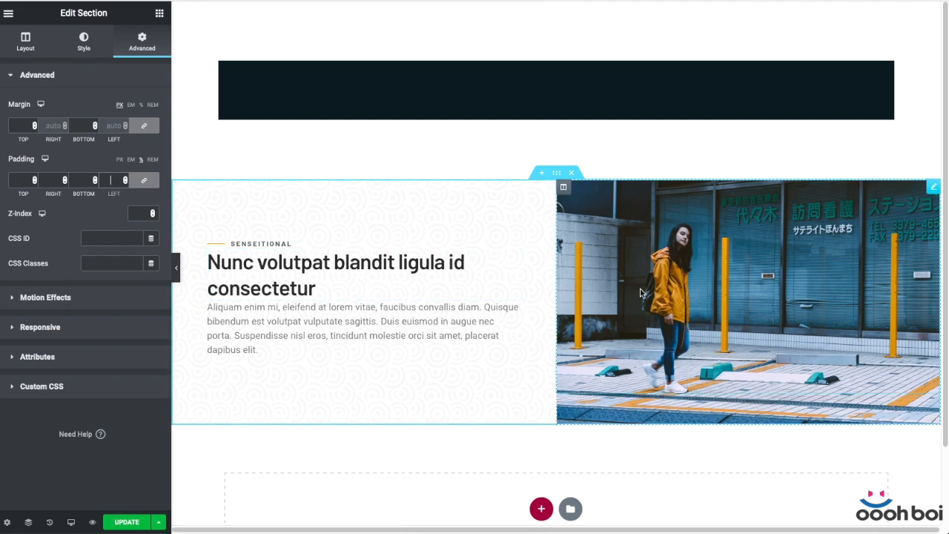
mouse_move(602, 347)
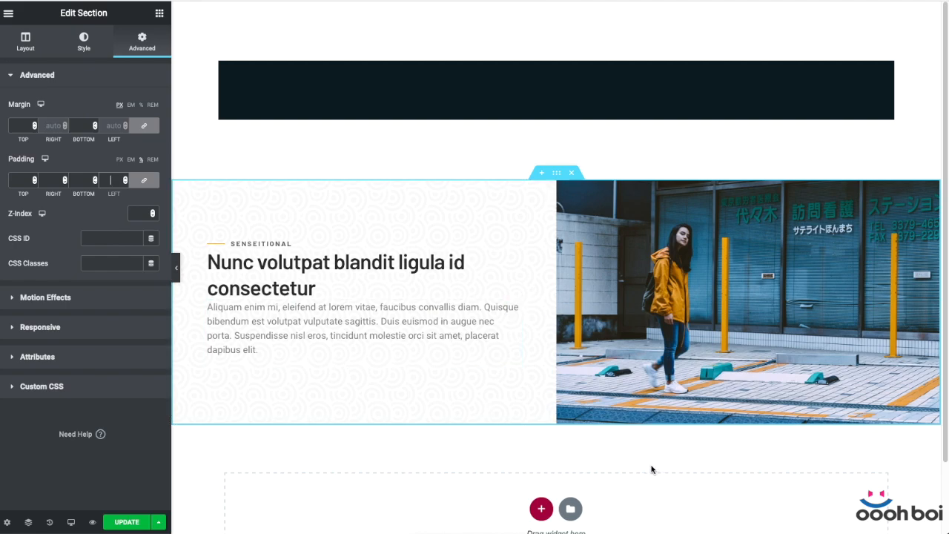
mouse_move(801, 469)
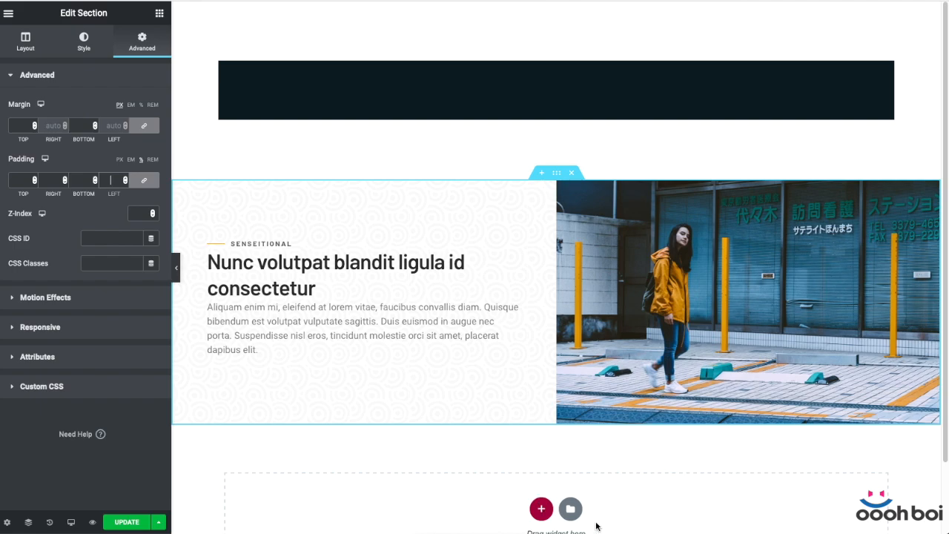
mouse_move(179, 190)
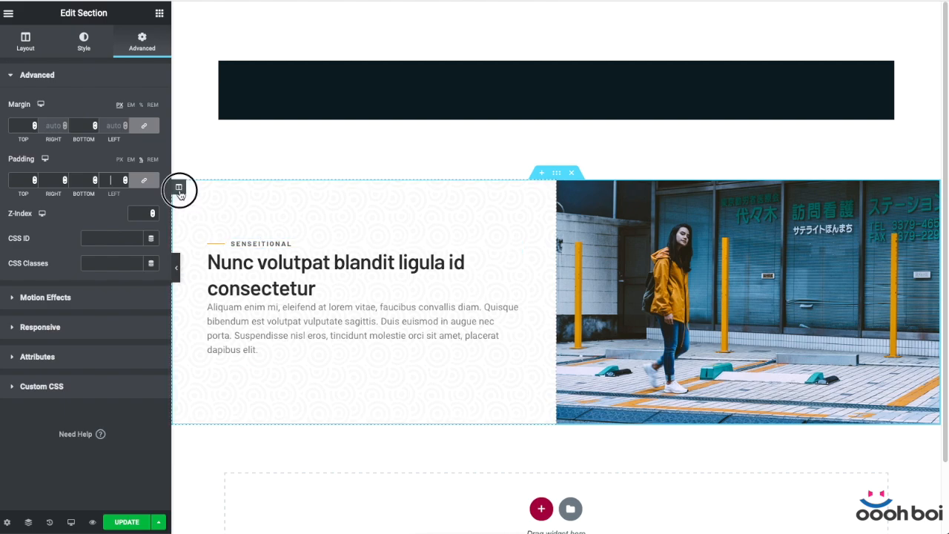
- Give the text column a 570px custom width and the photo column 50%
left_click(178, 187)
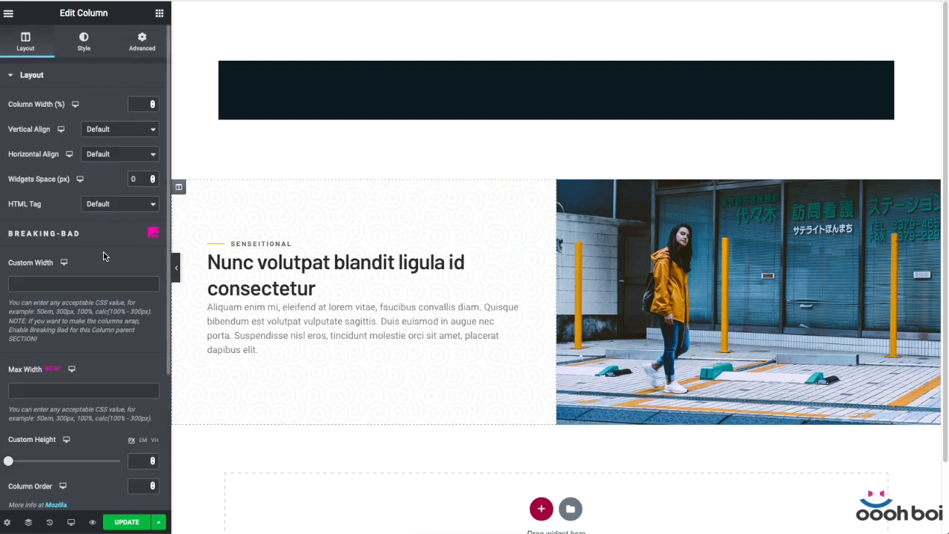
double_click(43, 233)
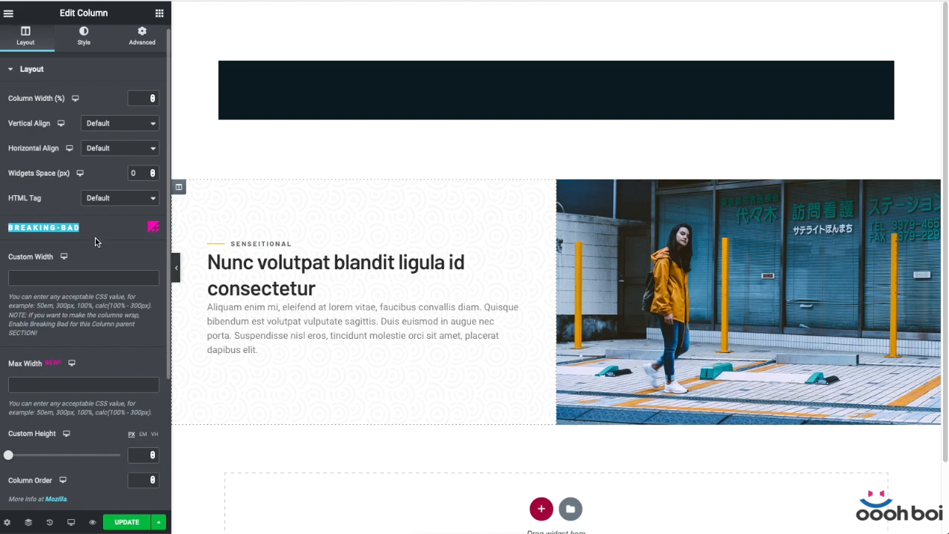
scroll("down", 3)
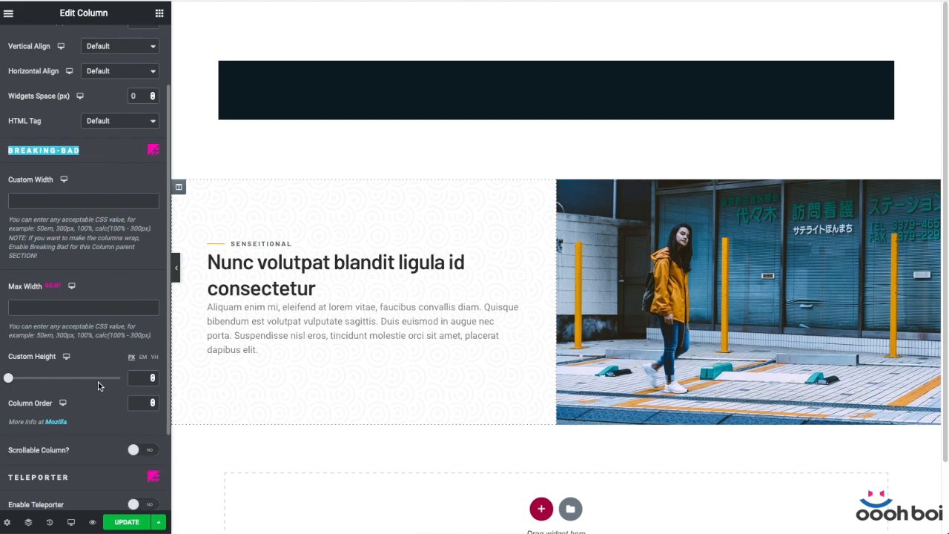
scroll("down", 3)
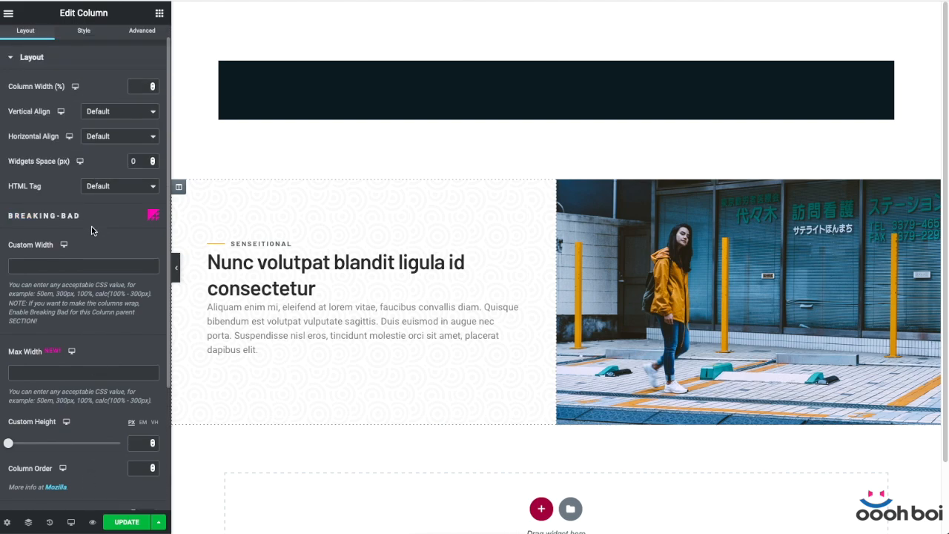
left_click(83, 265)
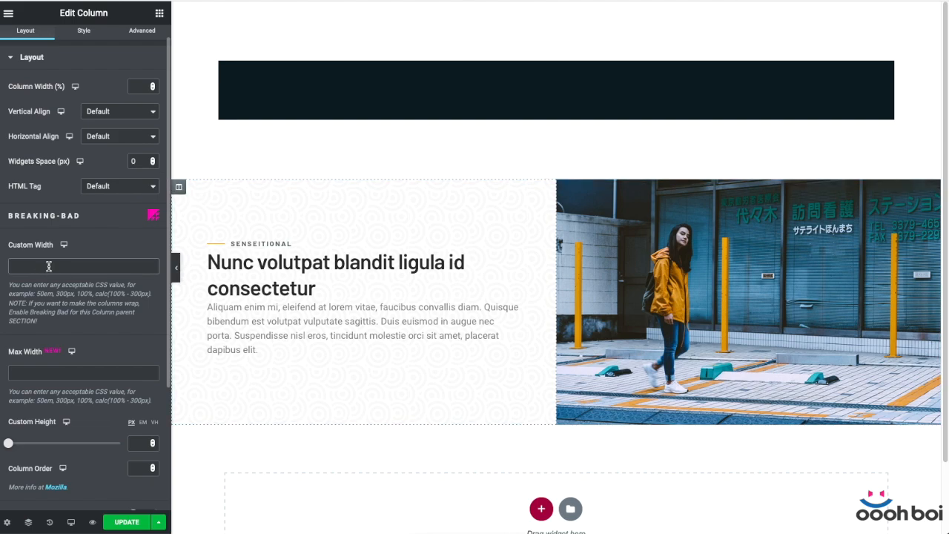
type("570px")
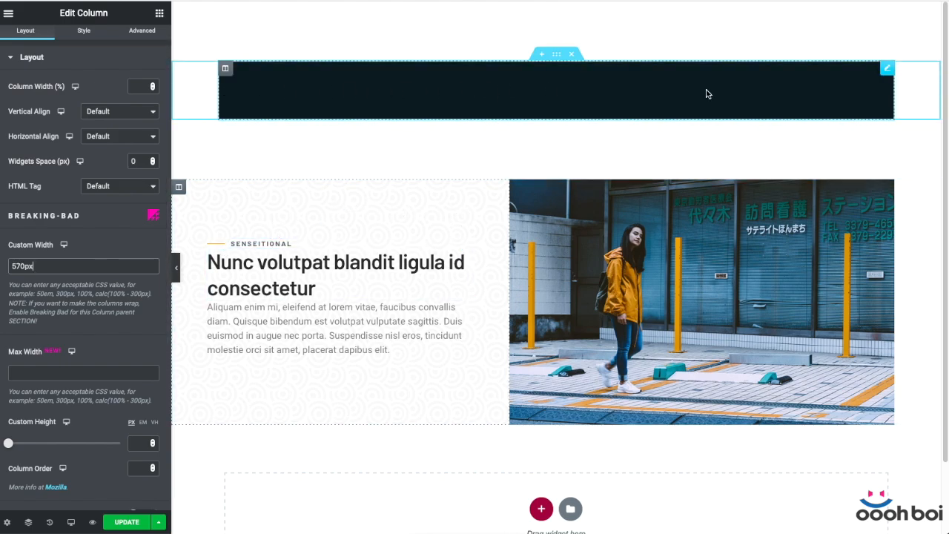
mouse_move(889, 95)
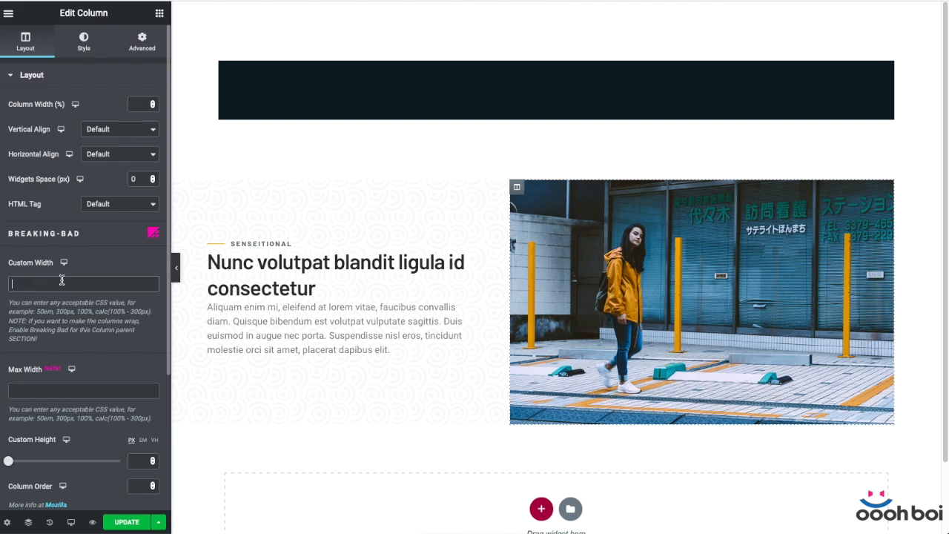
type("50%")
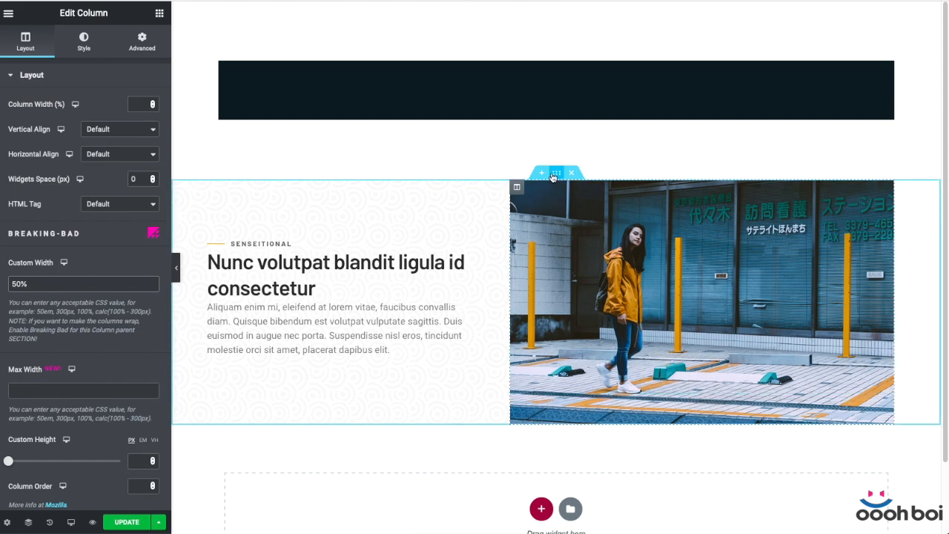
- Set the section's Breaking-Bad Align Columns from Start to End
left_click(556, 172)
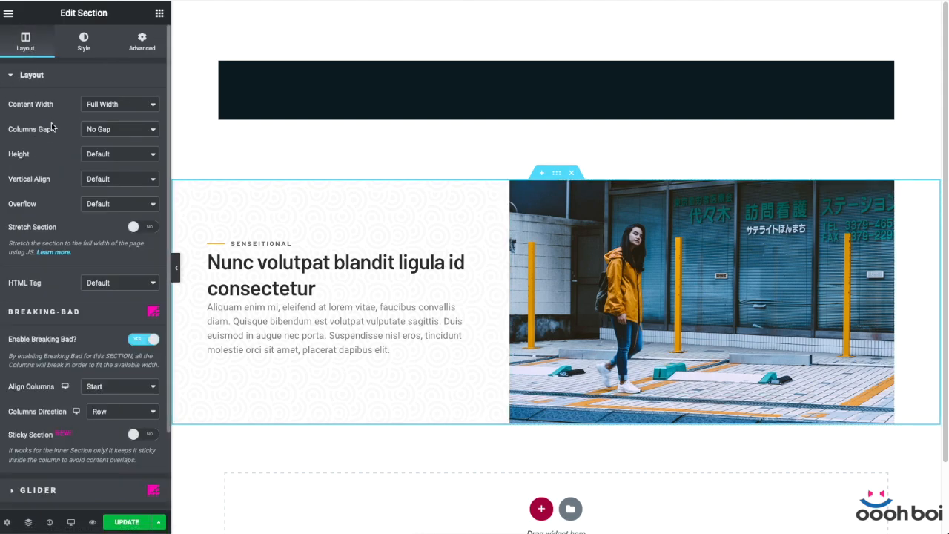
left_click(118, 386)
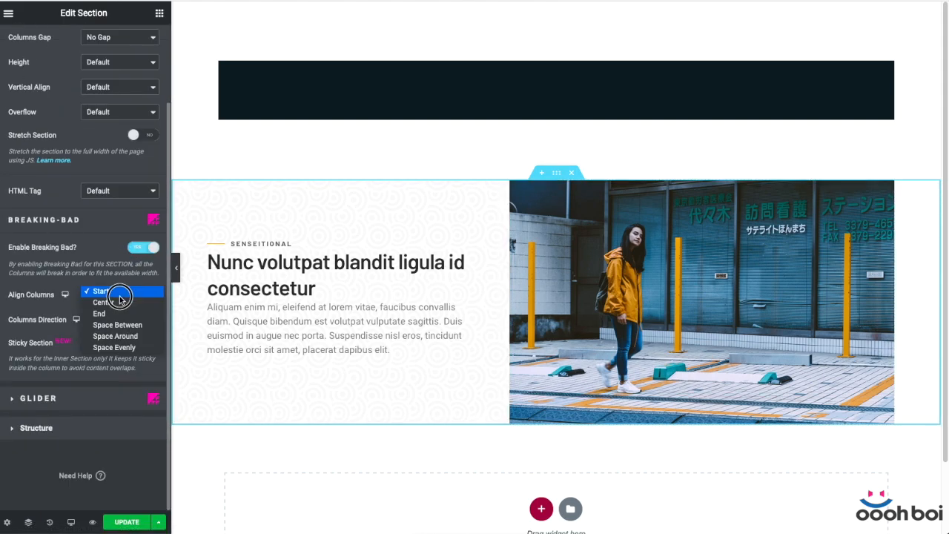
left_click(98, 312)
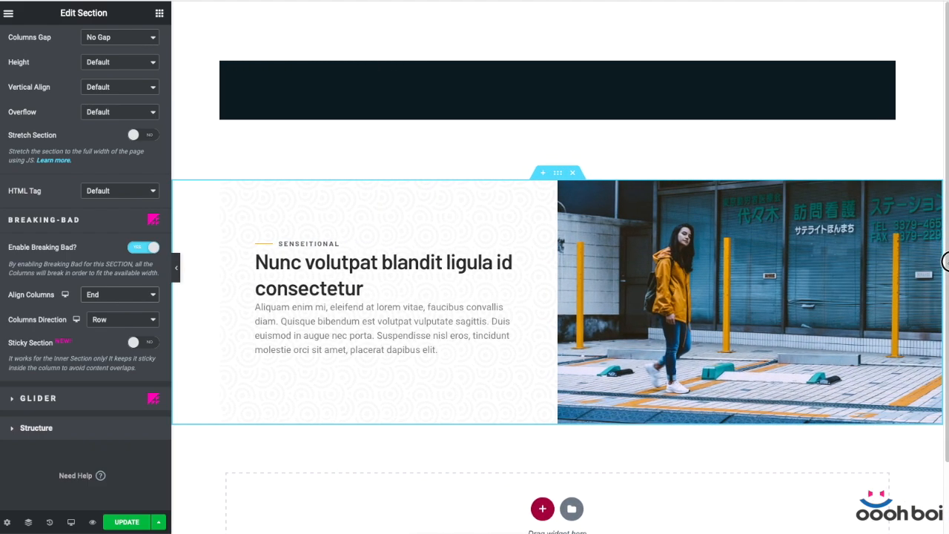
mouse_move(92, 522)
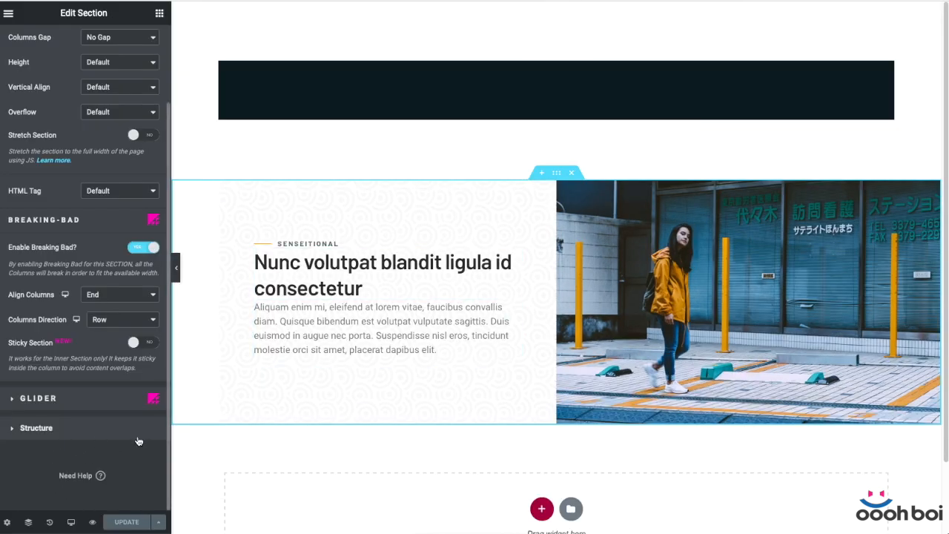
- Preview the page at tablet width and select the stacked text column
left_click(71, 522)
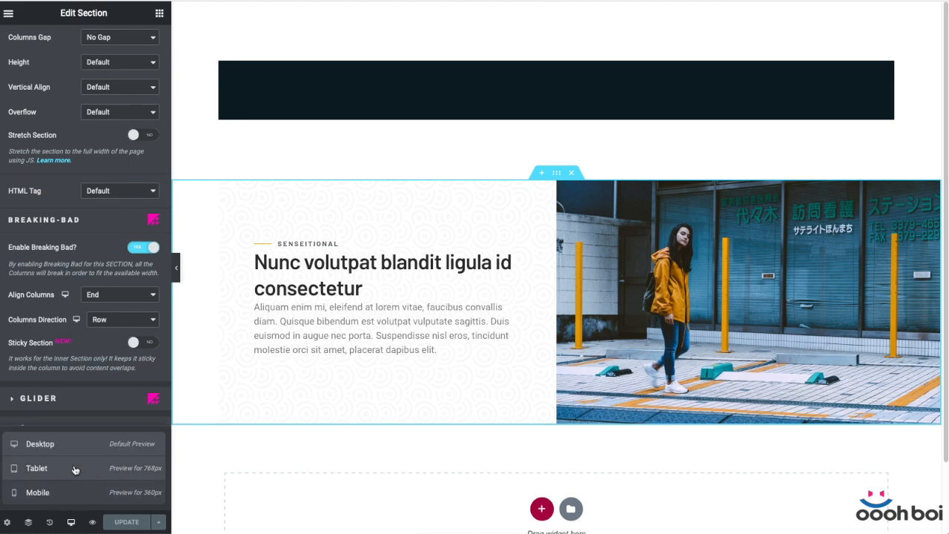
left_click(35, 469)
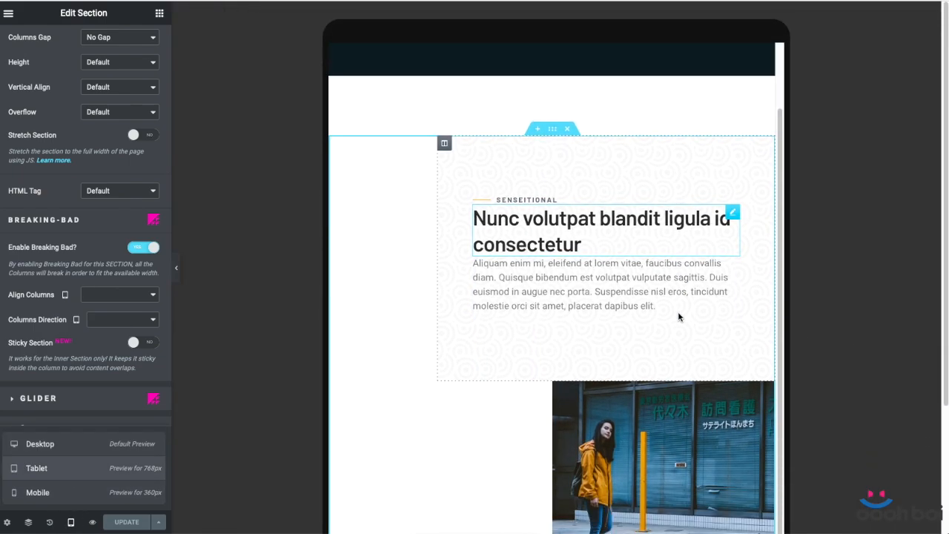
scroll("up", 3)
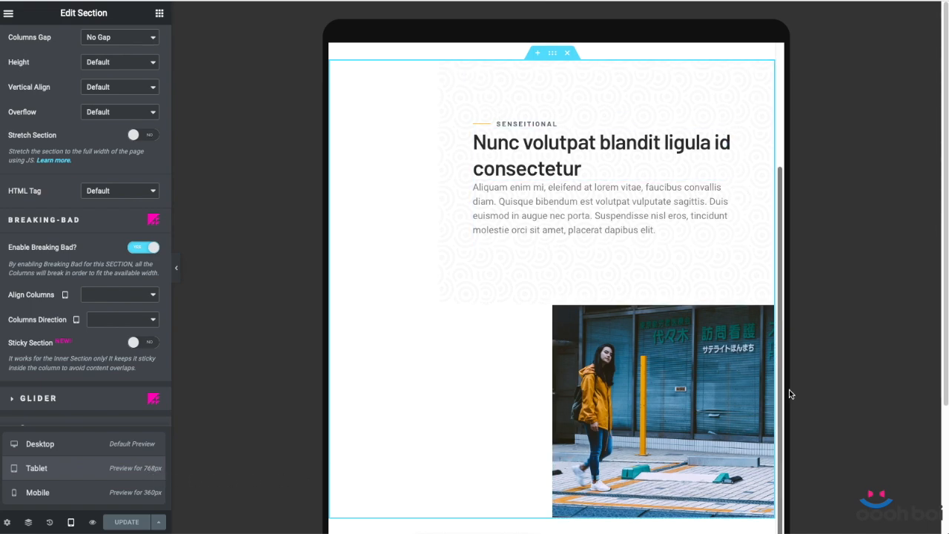
mouse_move(441, 47)
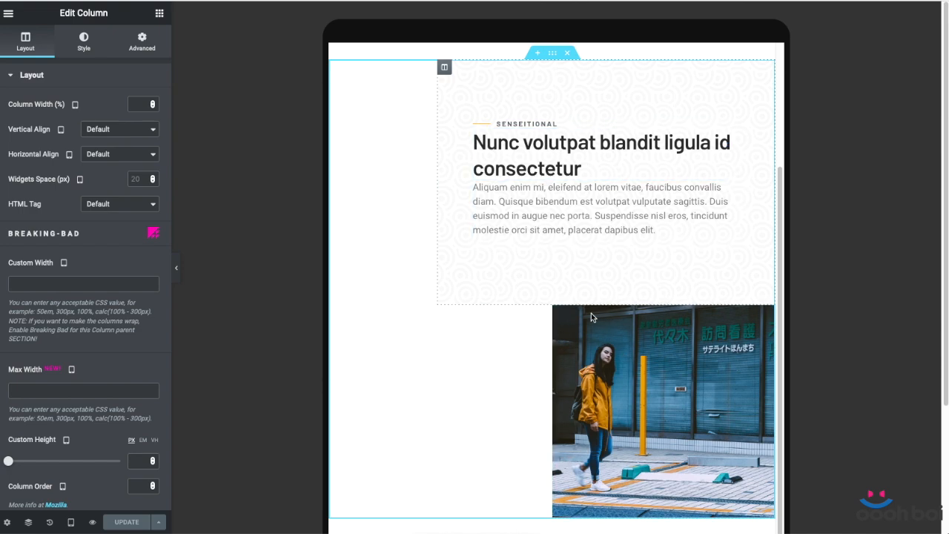
mouse_move(386, 213)
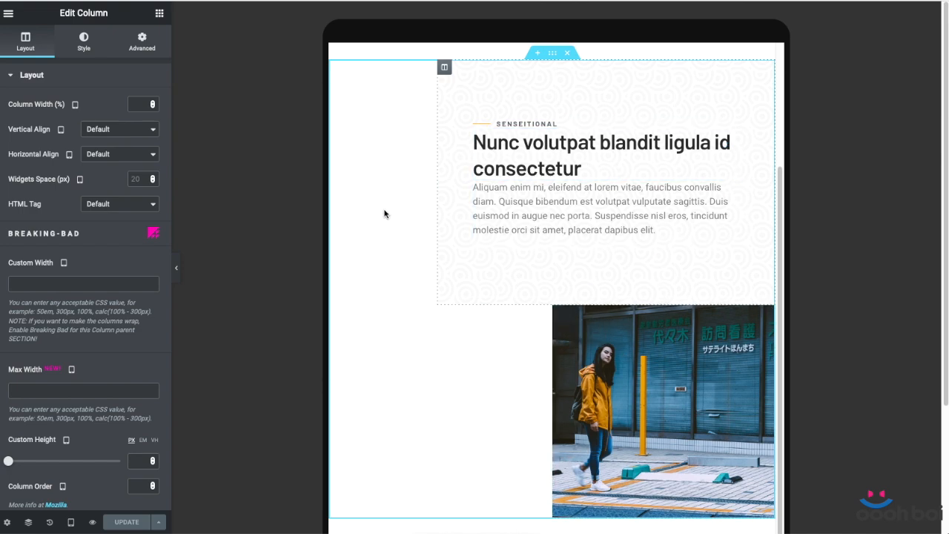
left_click(660, 397)
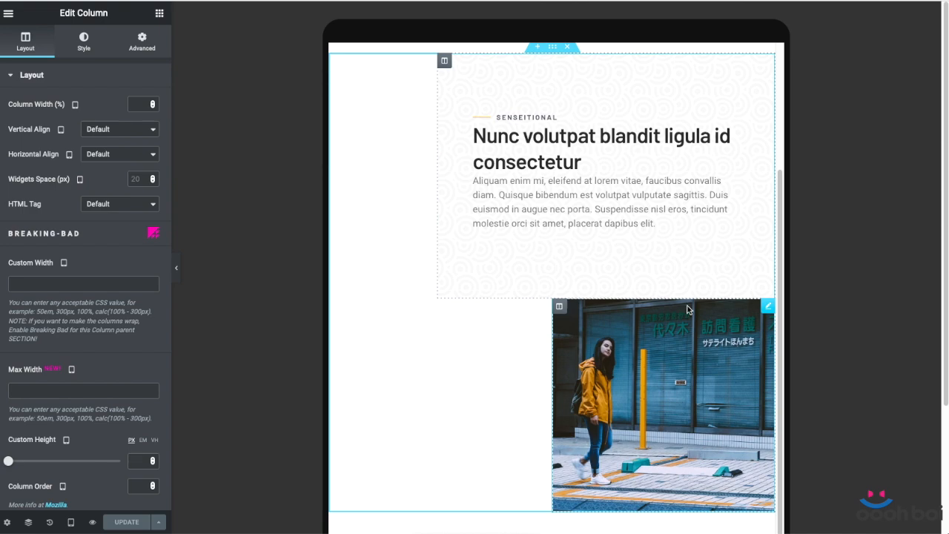
mouse_move(71, 522)
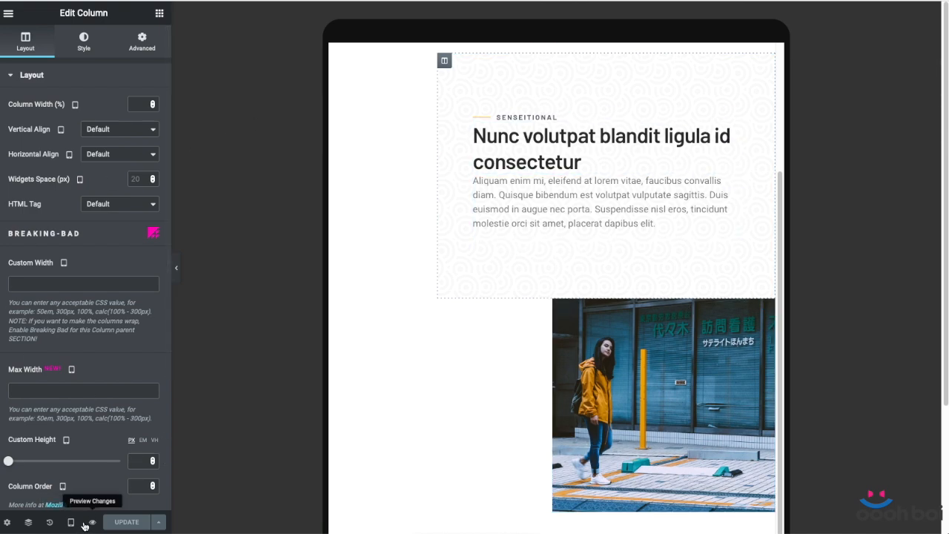
- At desktop width give the text column 570px custom width and 50% max width
left_click(71, 522)
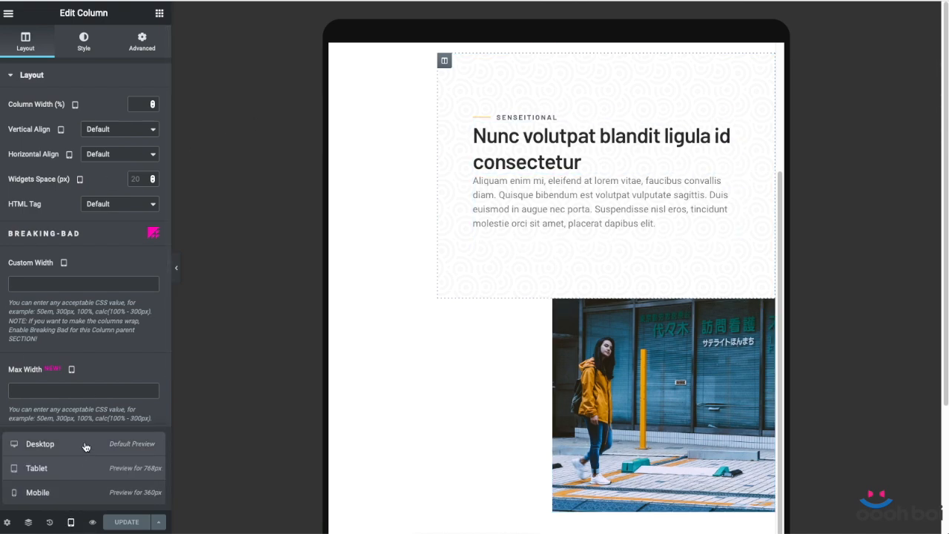
type("570px")
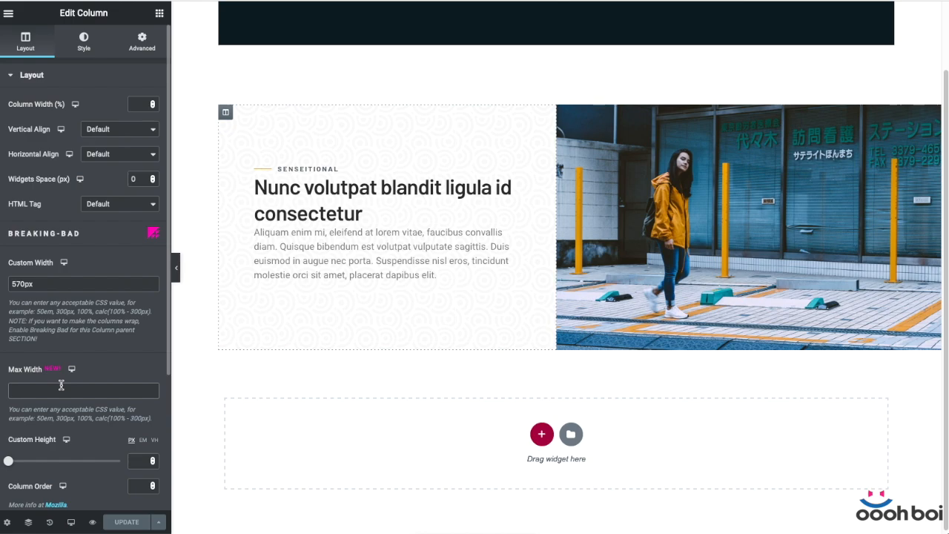
type("50%")
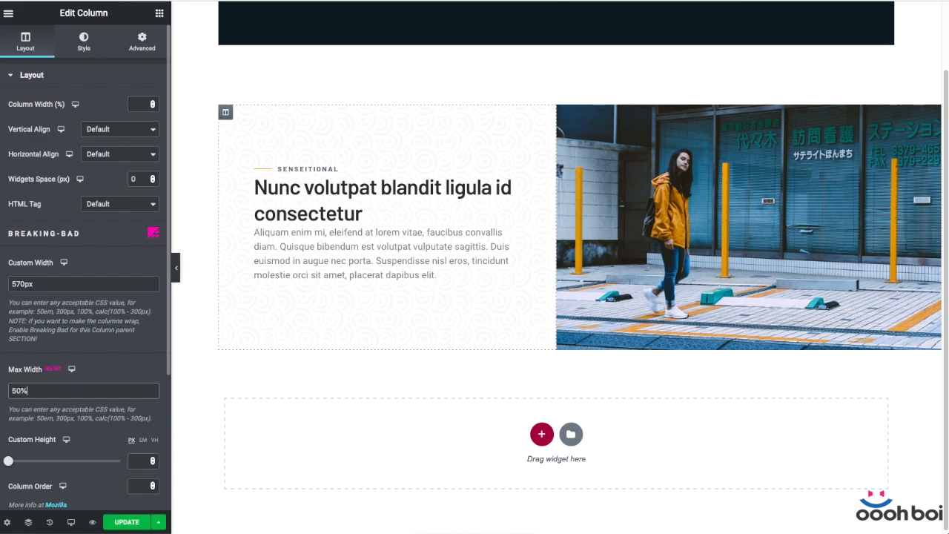
mouse_move(131, 510)
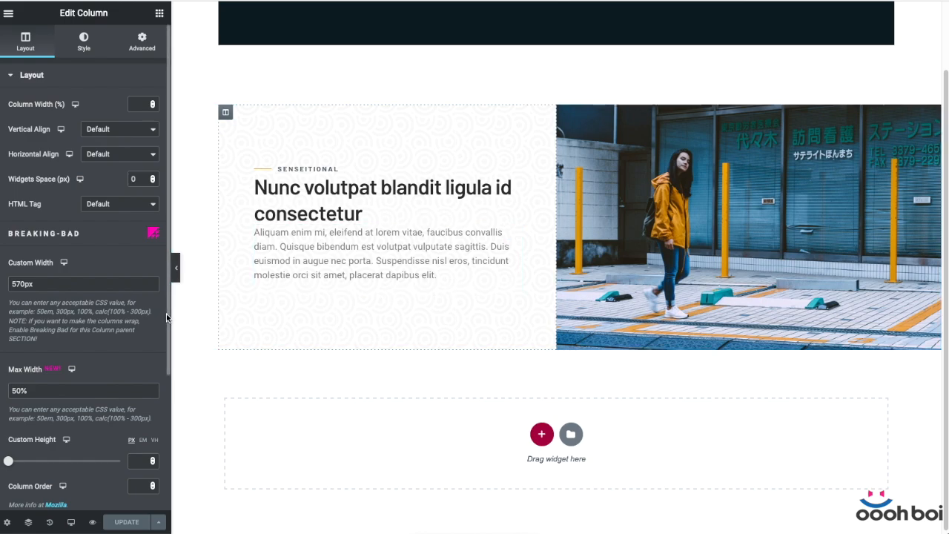
mouse_move(590, 378)
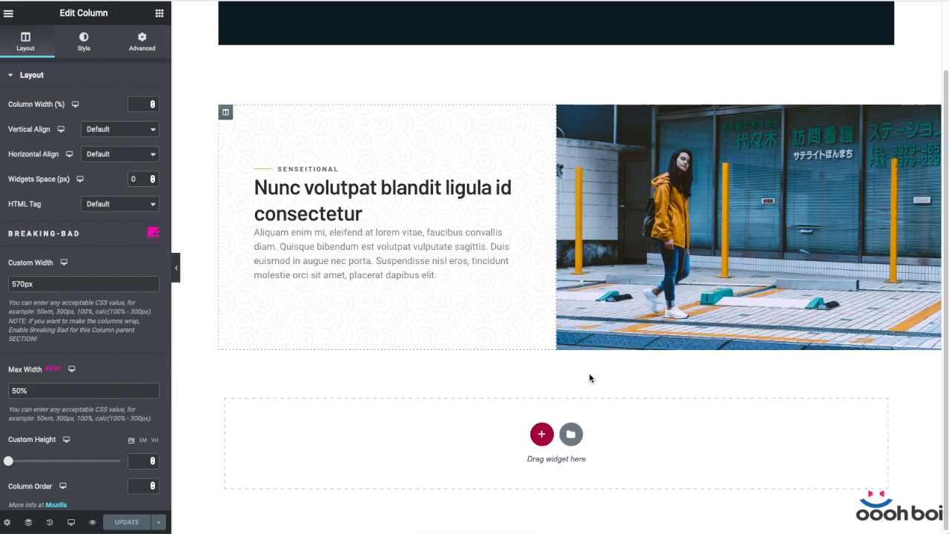
mouse_move(605, 410)
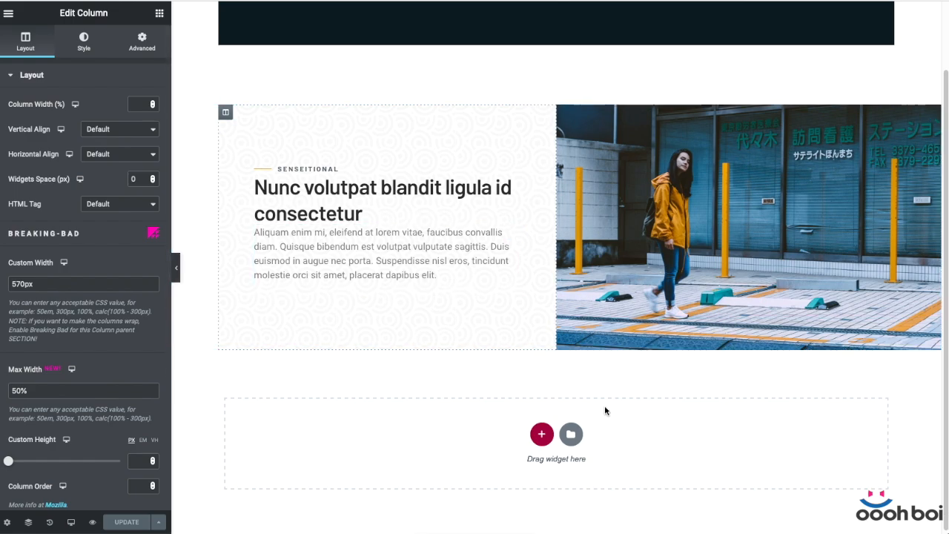
mouse_move(563, 391)
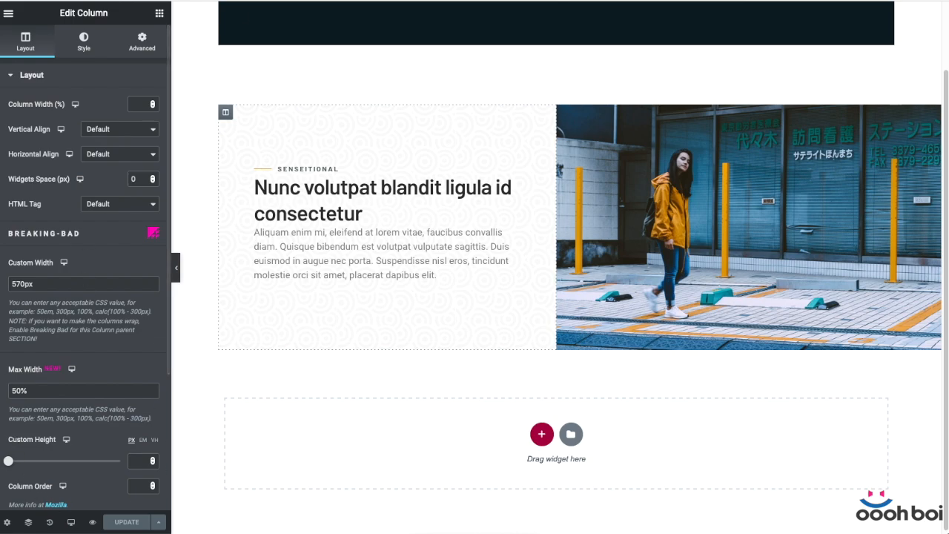
mouse_move(71, 522)
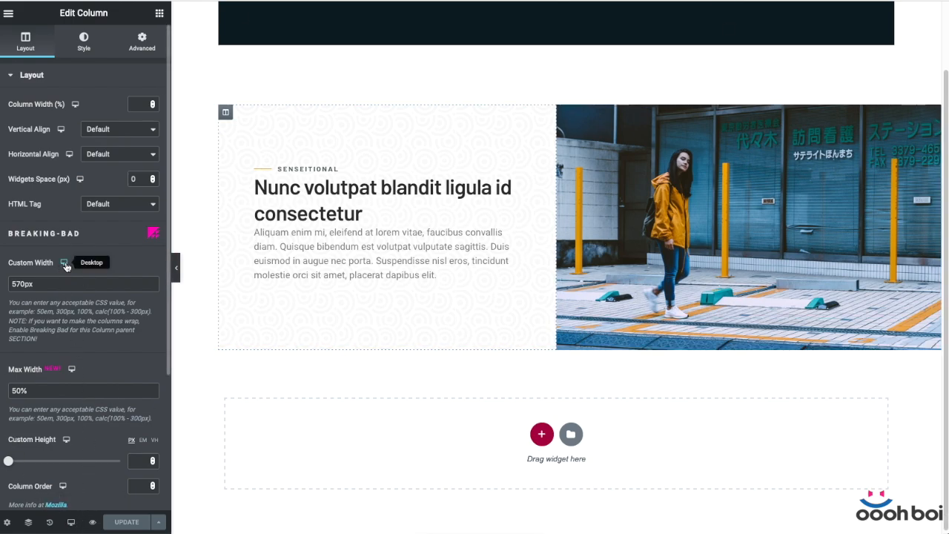
mouse_move(82, 364)
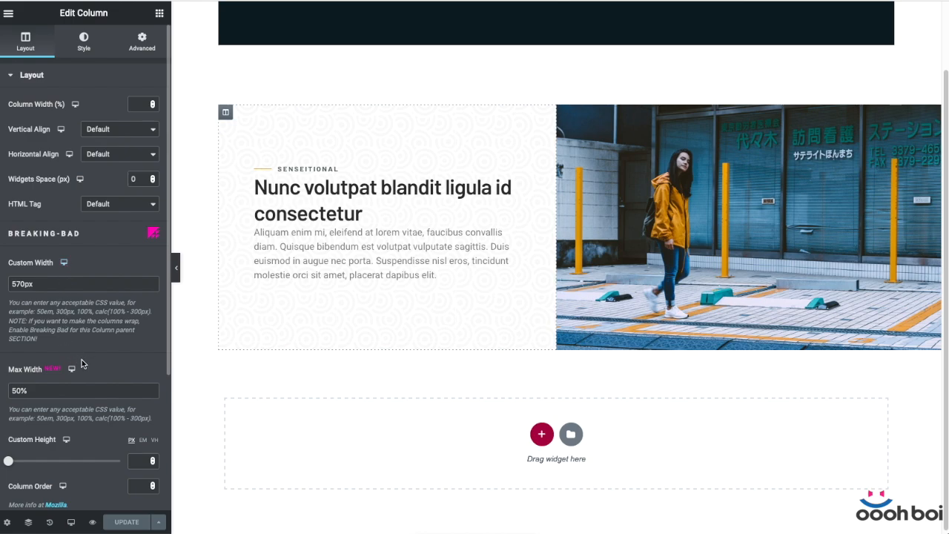
mouse_move(71, 368)
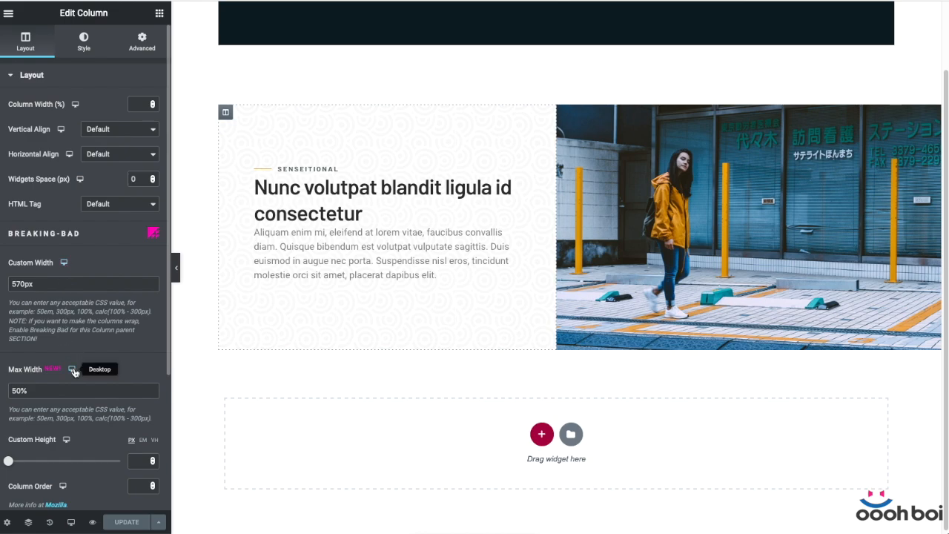
left_click(71, 369)
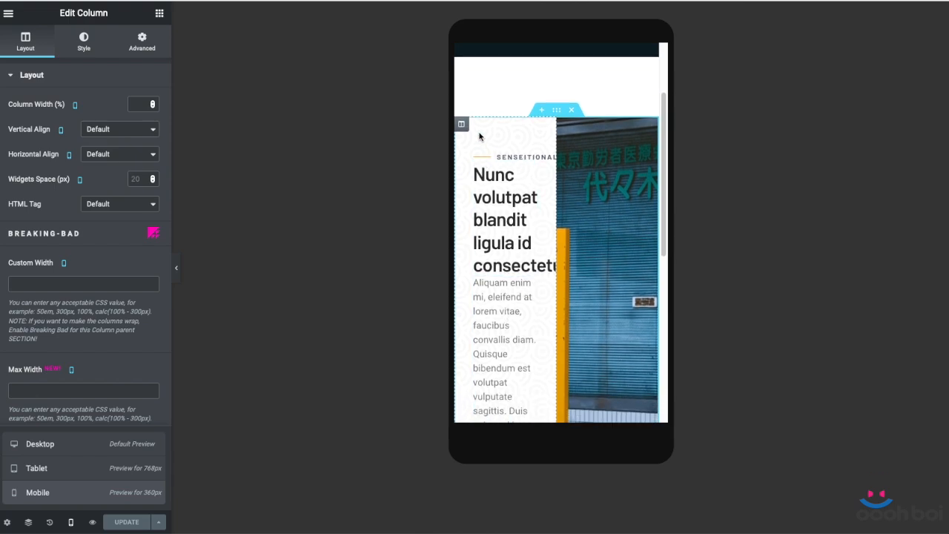
- In the mobile preview set the text column's custom width to 100%
type("100%")
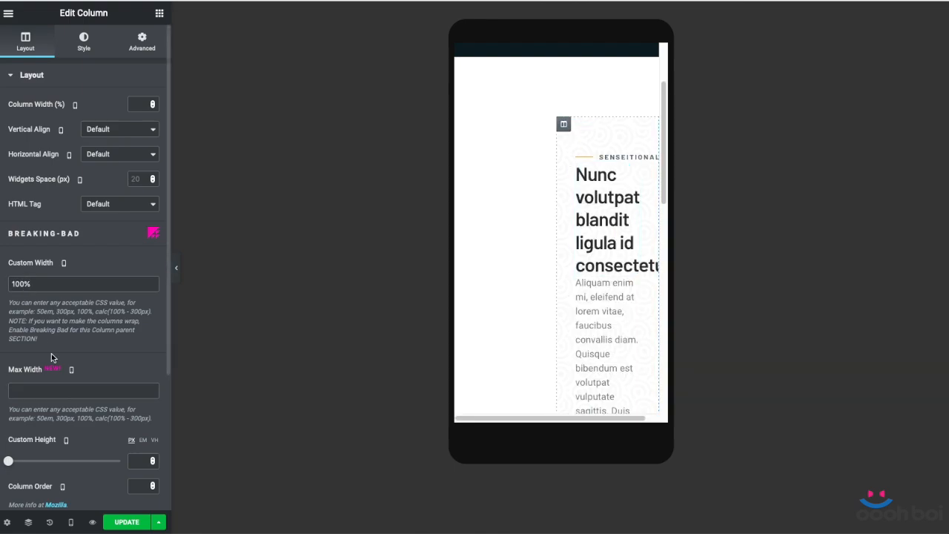
type("100%")
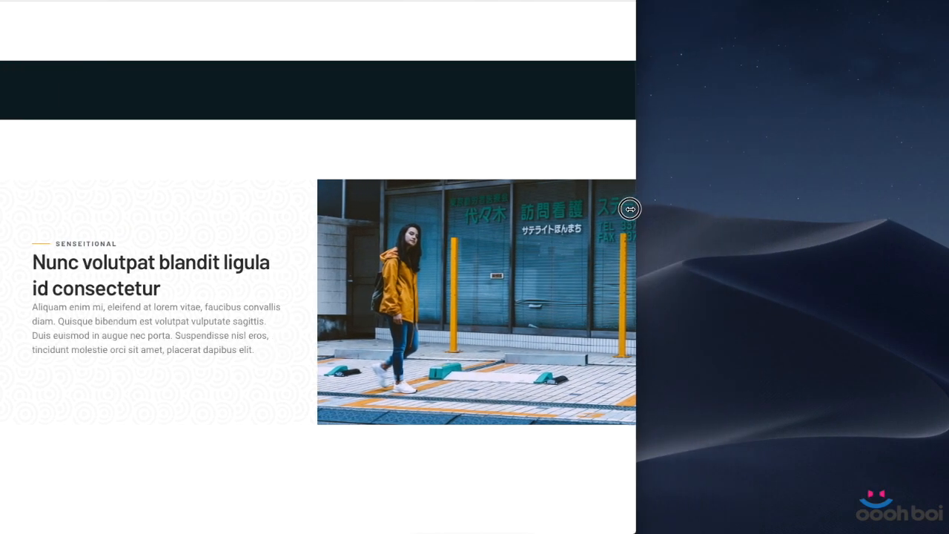
- Set the text column's custom width to 50% after checking the layout at a narrower window
left_click_drag(630, 207, 332, 220)
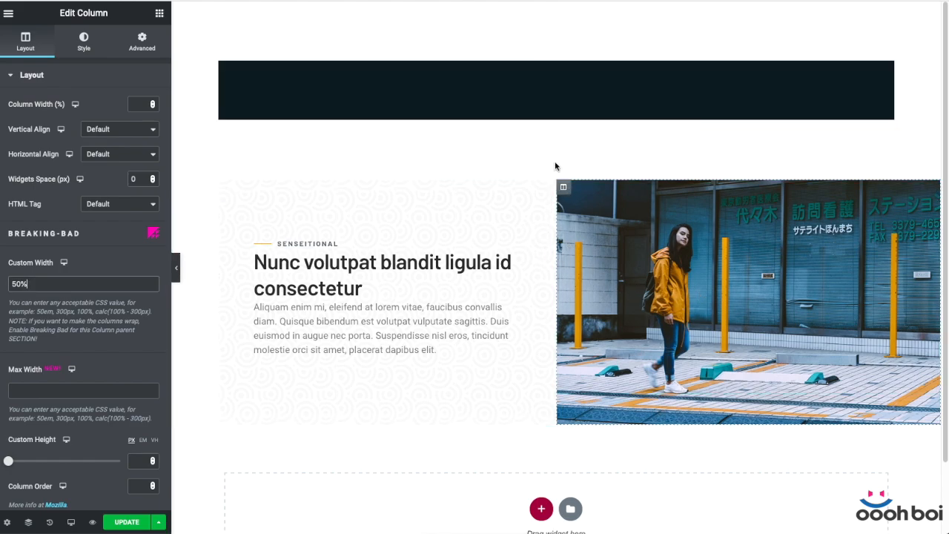
mouse_move(556, 146)
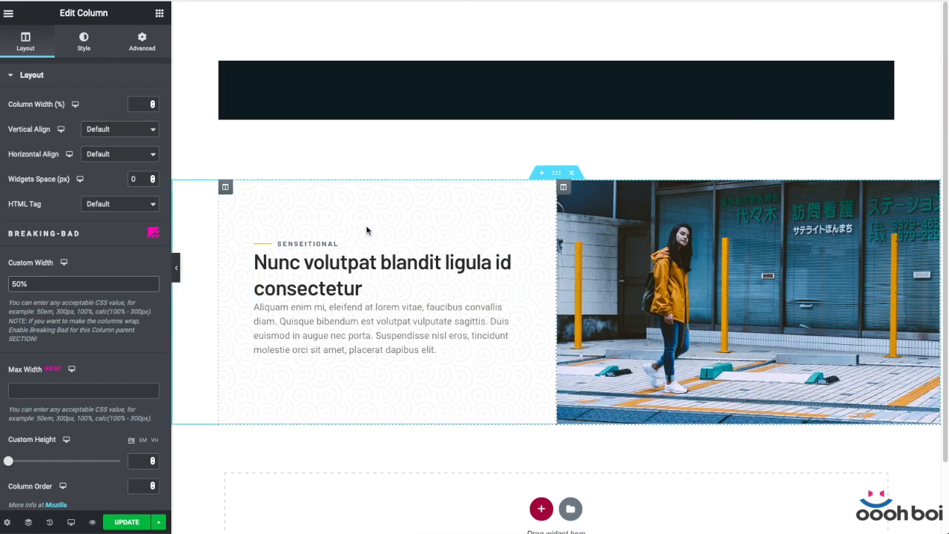
mouse_move(541, 196)
type("51")
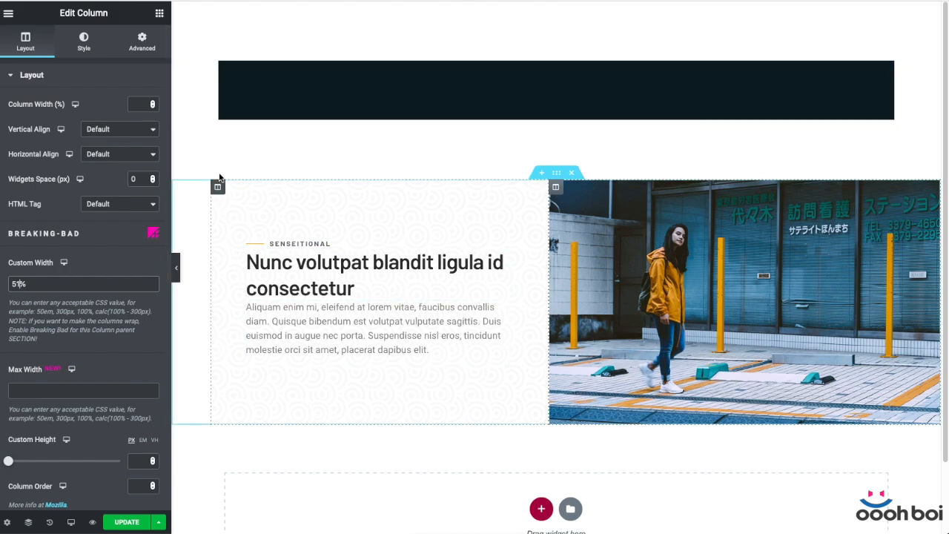
left_click(556, 90)
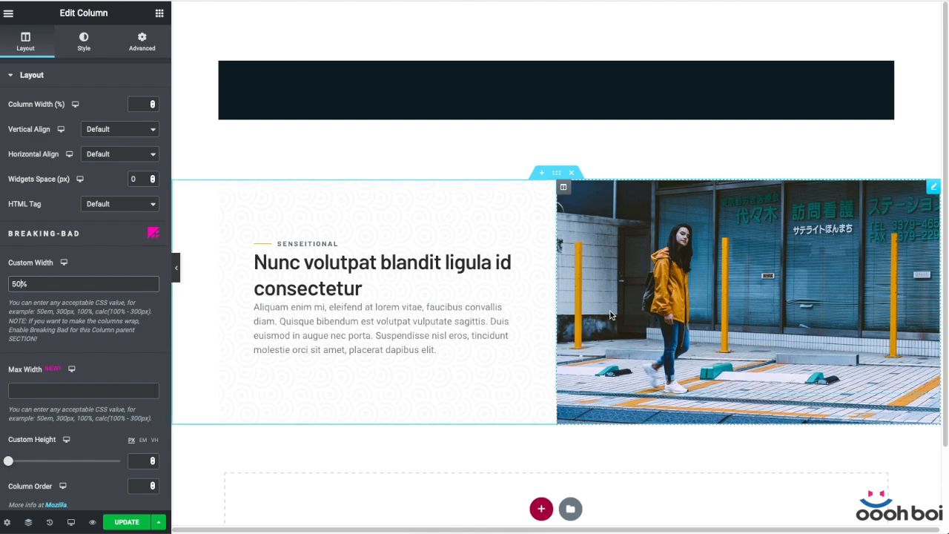
mouse_move(571, 201)
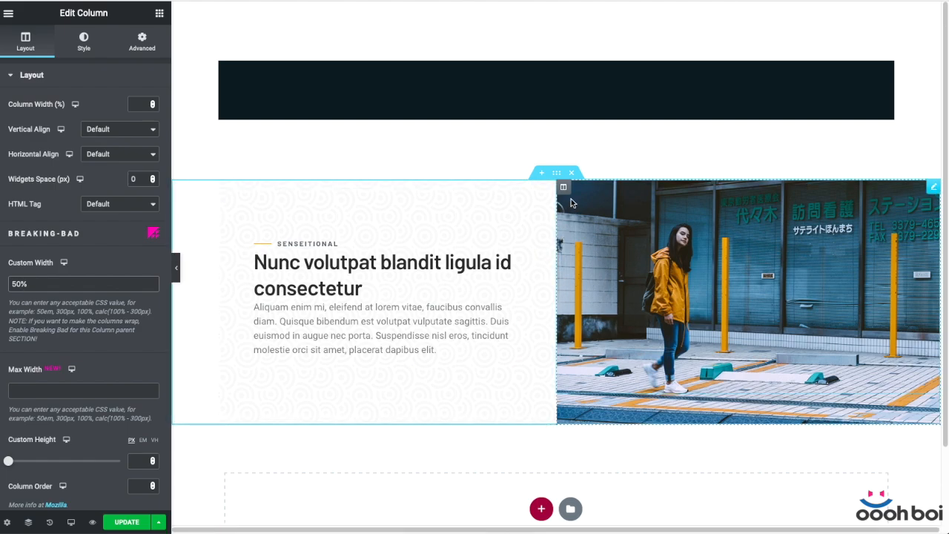
mouse_move(472, 240)
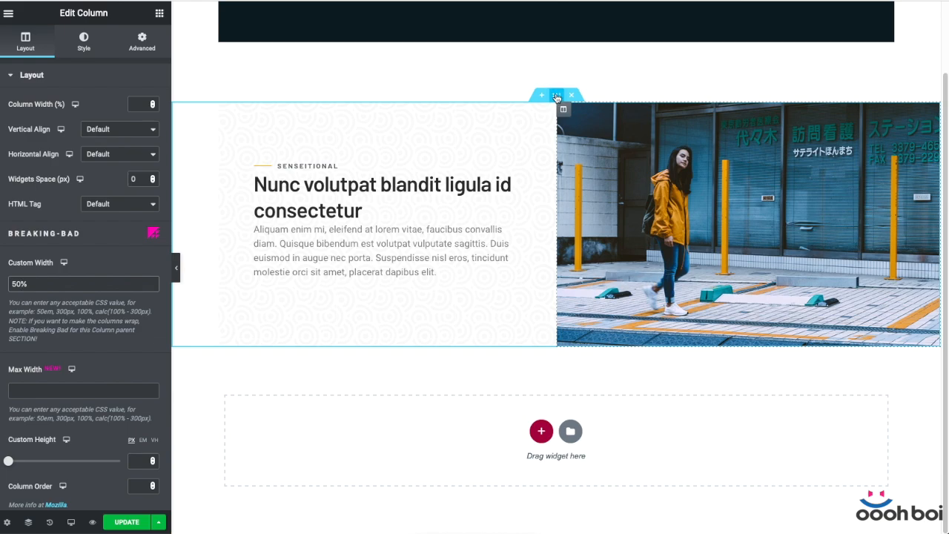
- Duplicate the bleeding section, check the copy's margin, and select its text column for editing
left_click(556, 94)
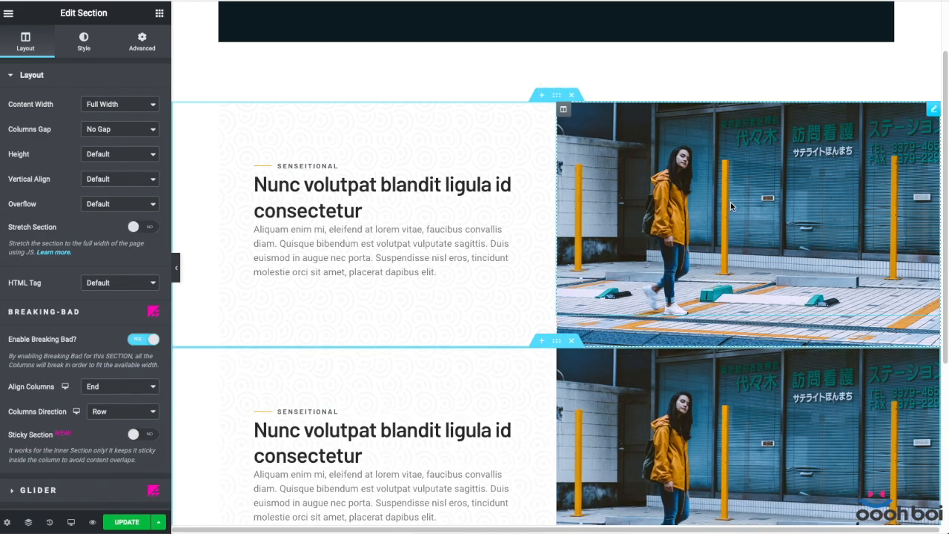
scroll("down", 3)
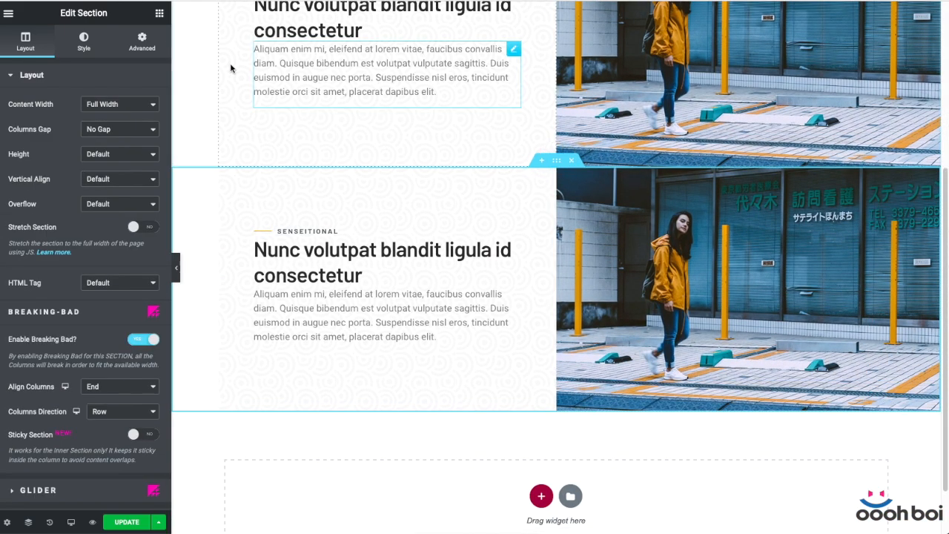
left_click(142, 42)
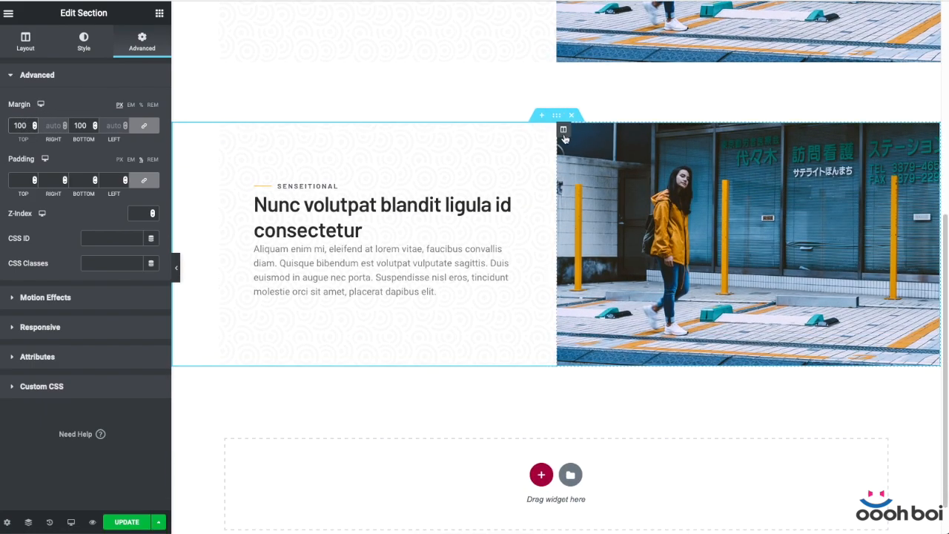
left_click(564, 130)
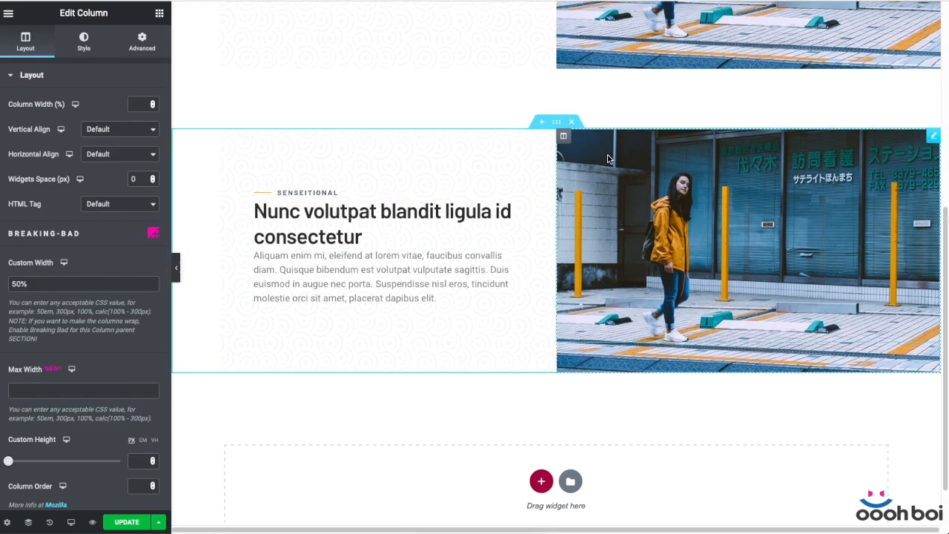
scroll("down", 3)
type("calc(50")
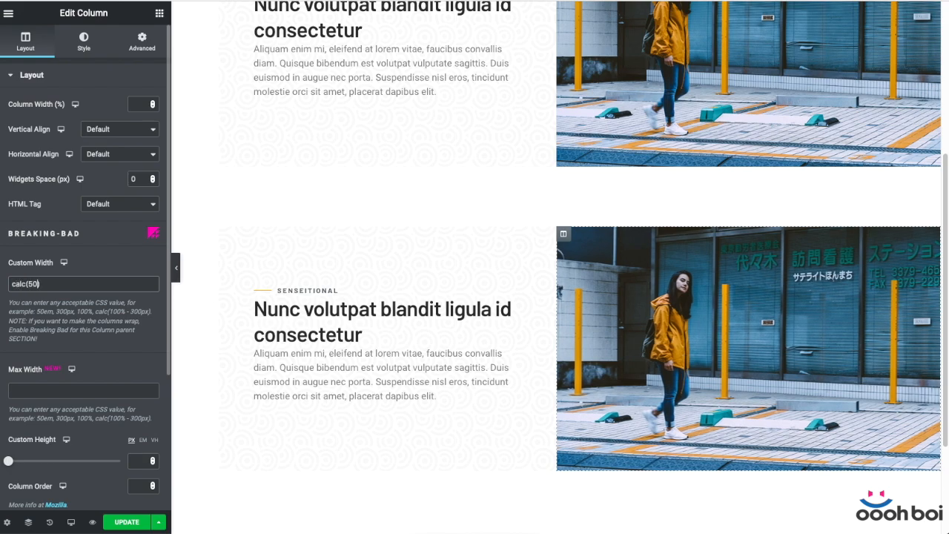
- Give the copy's text column a 470px custom width and a calc() max width adding 100
type("% + 100")
left_click(85, 390)
type("50")
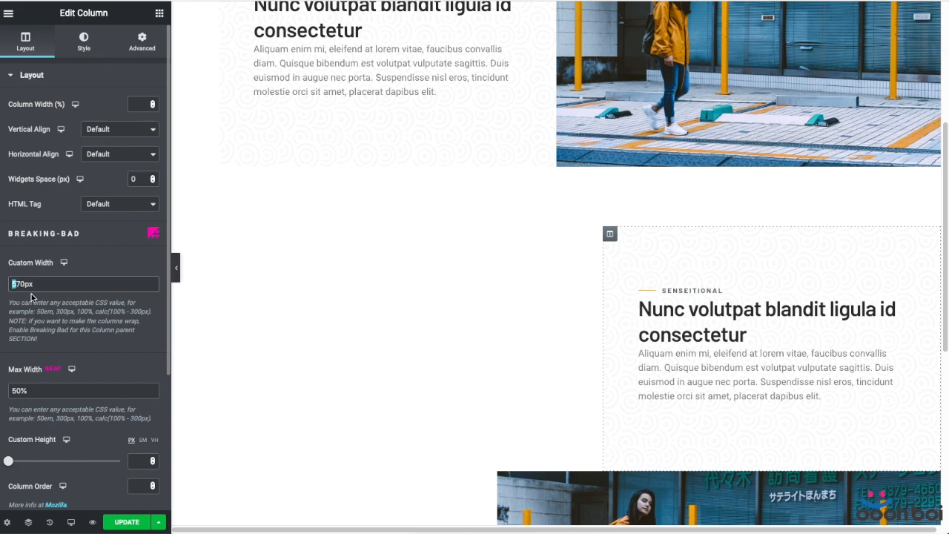
mouse_move(308, 310)
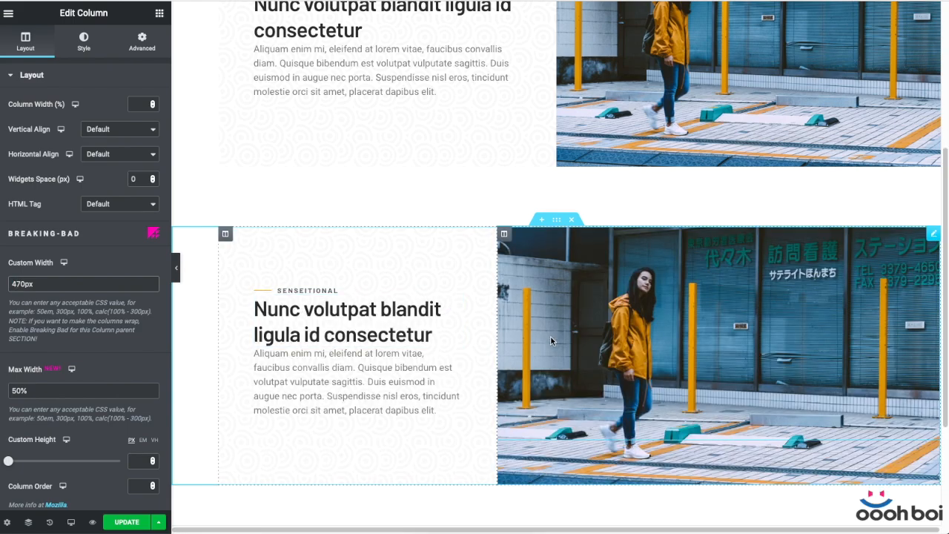
mouse_move(581, 178)
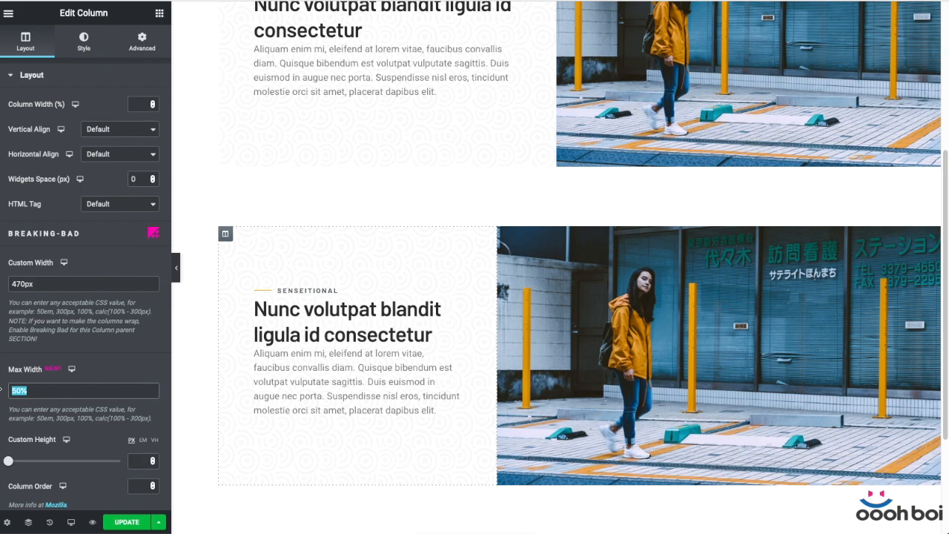
type("c")
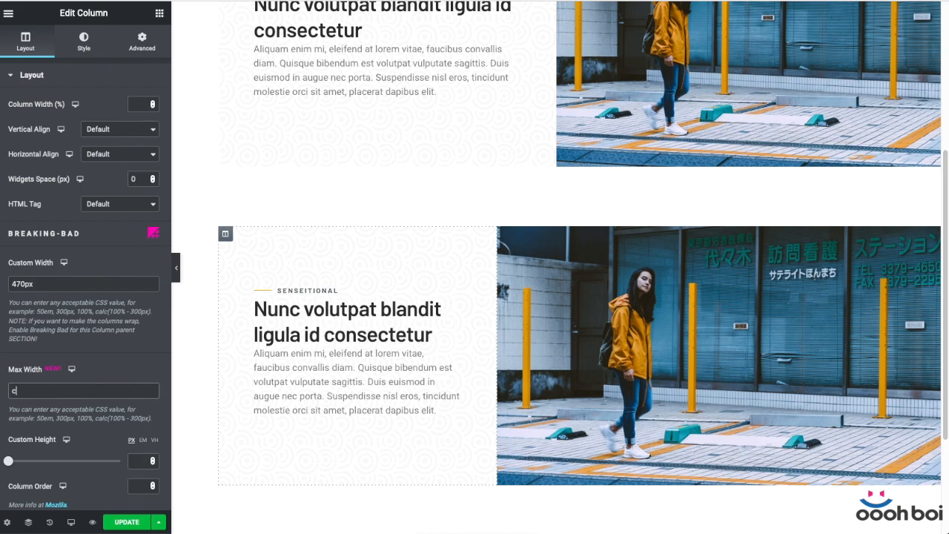
type("calc()")
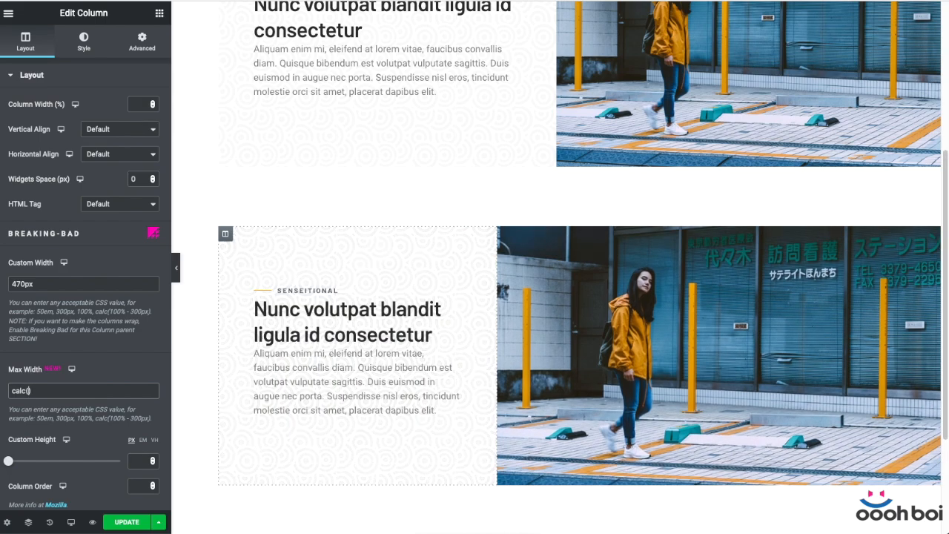
type("100")
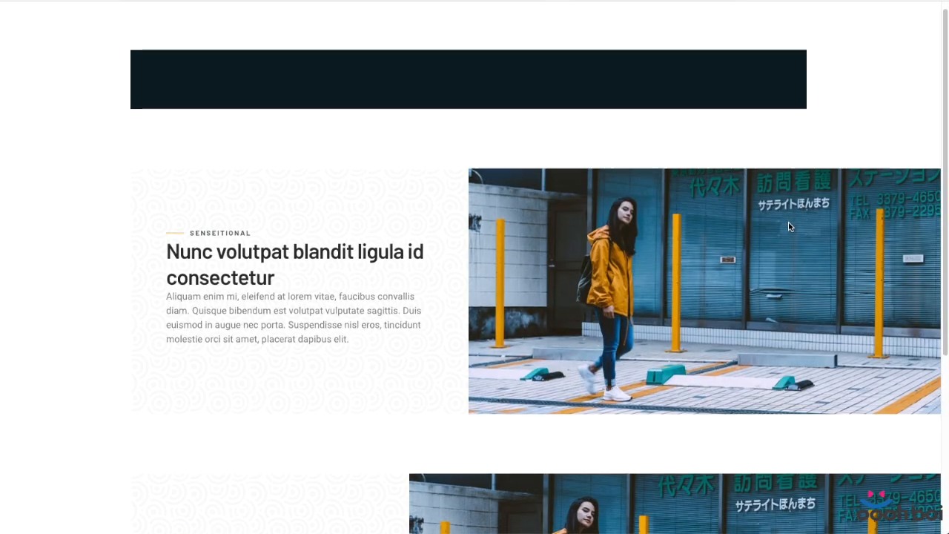
- Scroll through both sections in the preview to compare where the image columns start
scroll("down", 3)
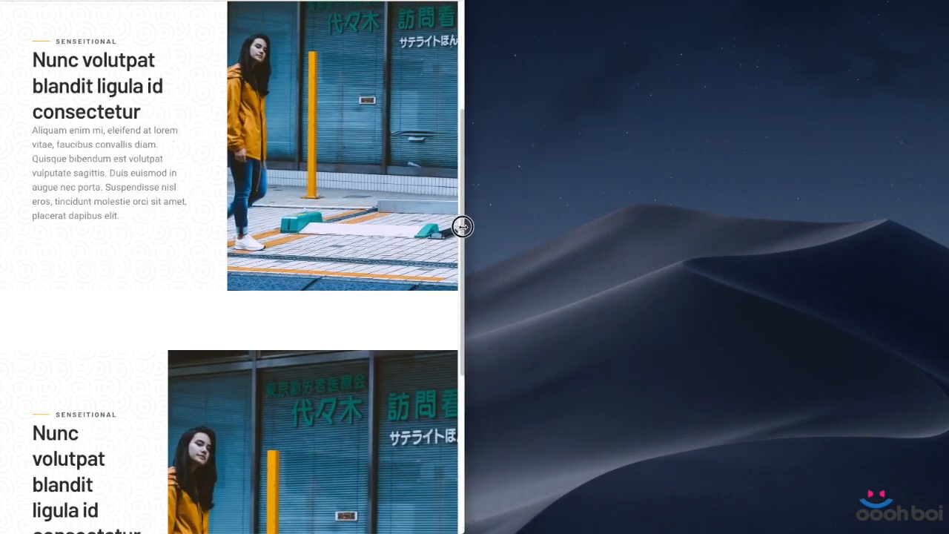
scroll("down", 3)
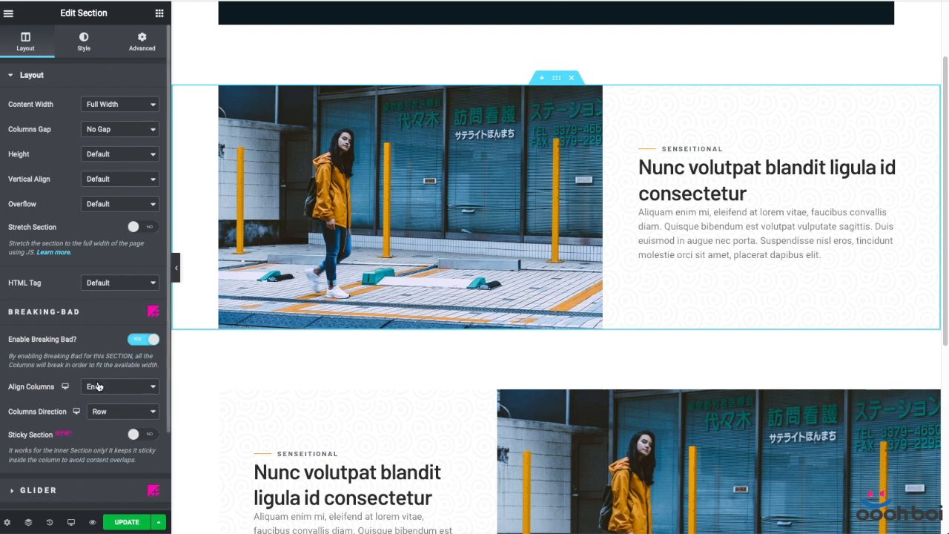
- Align the mirrored section's columns to Start so the photo bleeds left, then update and check
left_click(118, 385)
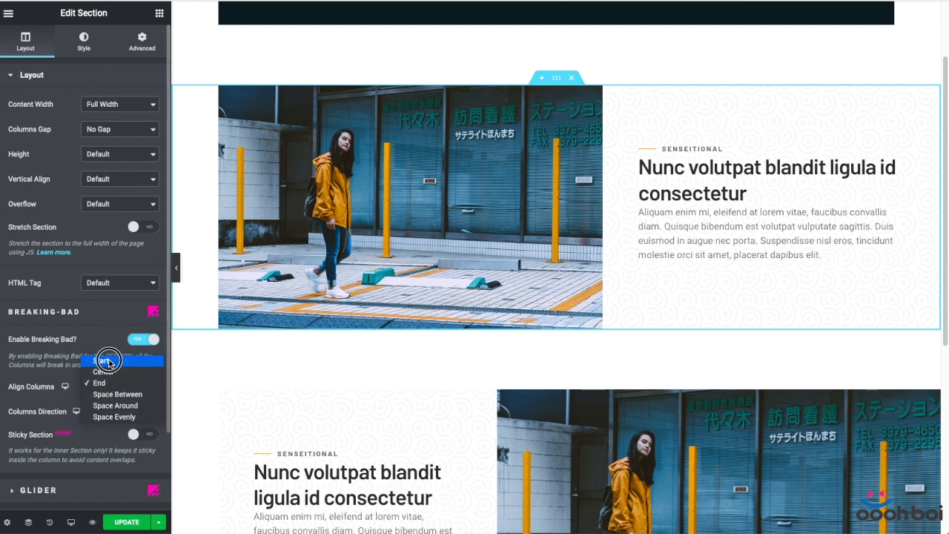
left_click(98, 370)
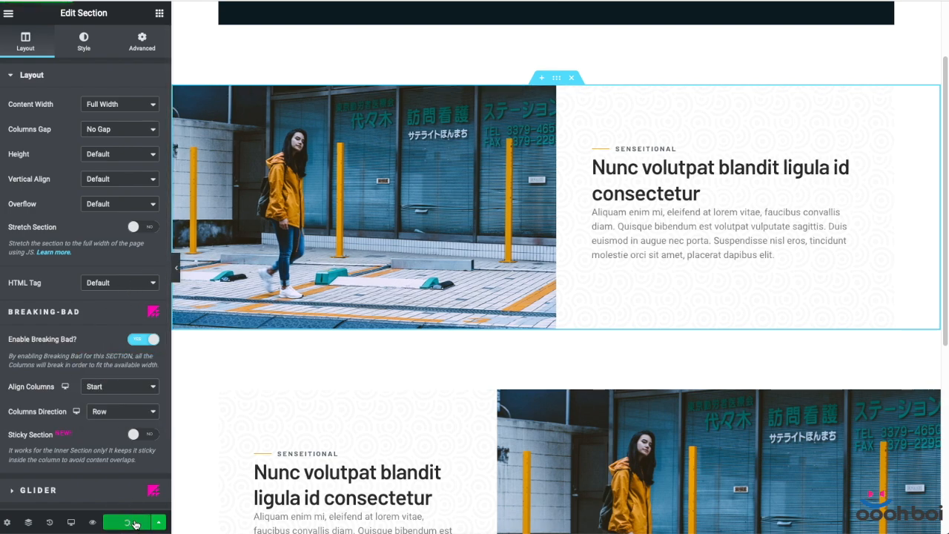
left_click(126, 522)
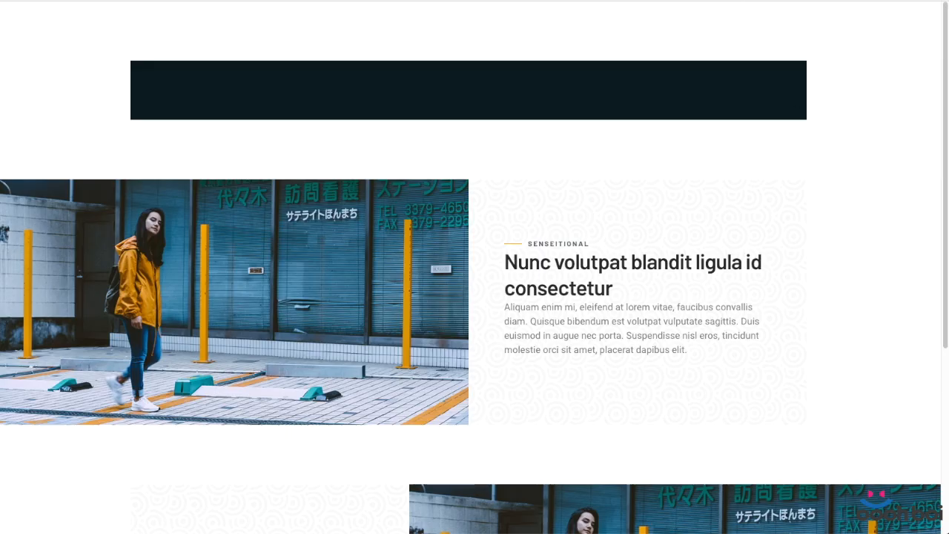
scroll("down", 3)
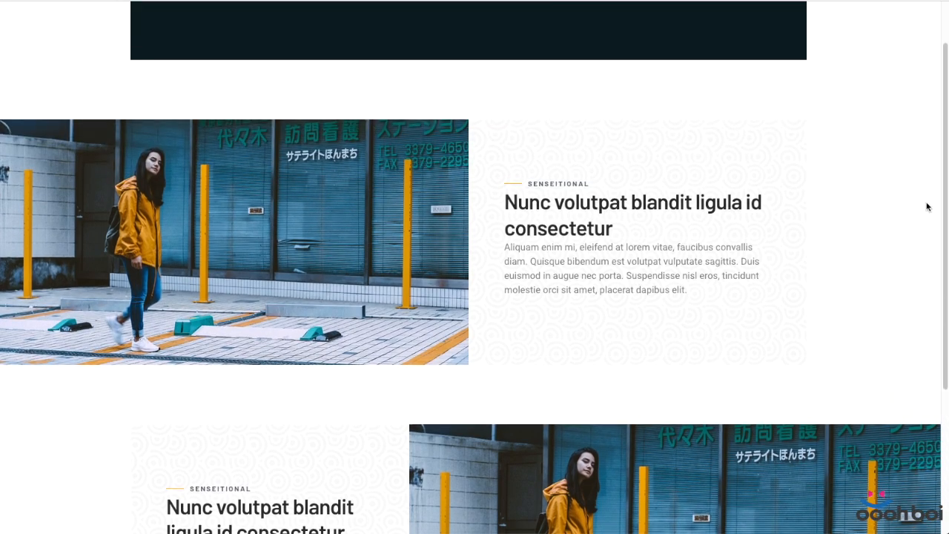
mouse_move(918, 201)
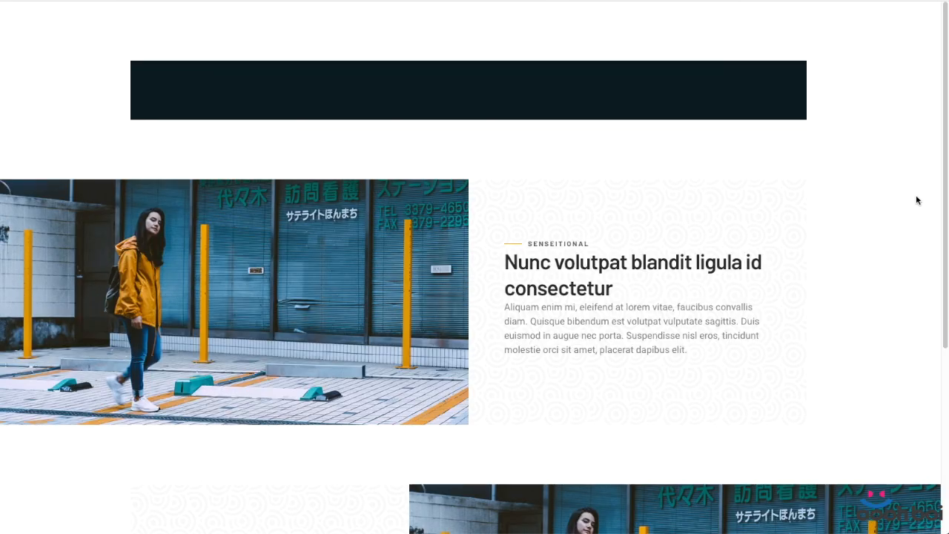
scroll("down", 3)
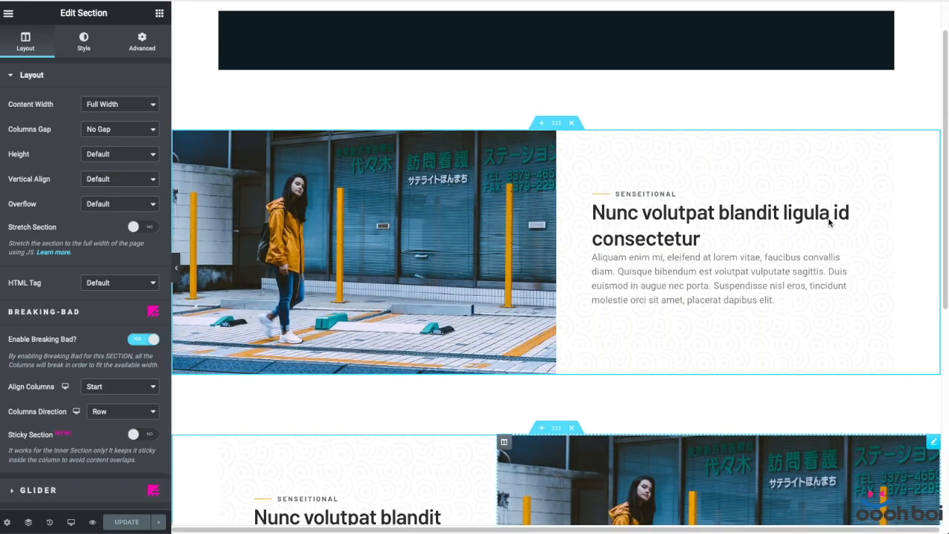
- Switch Responsive Mode to Tablet to preview the mirrored section at tablet width
scroll("down", 3)
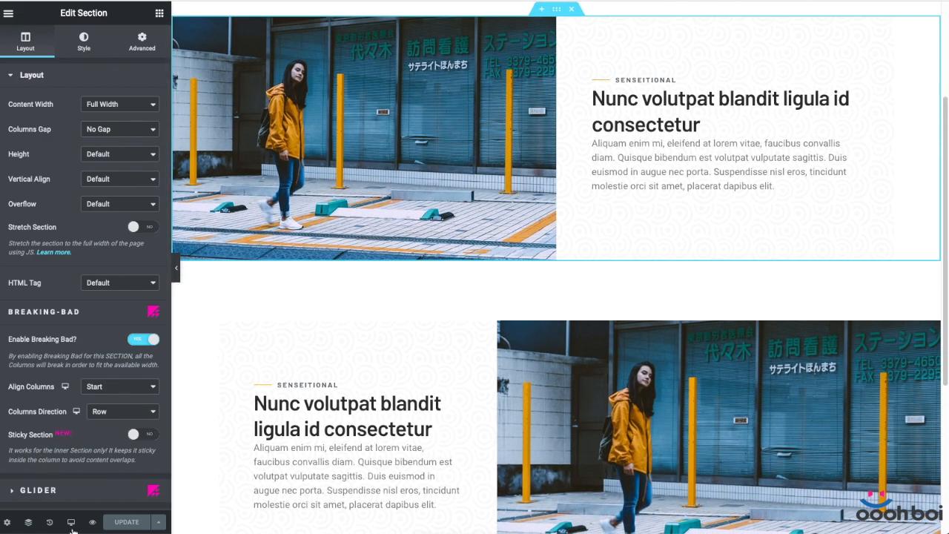
left_click(71, 522)
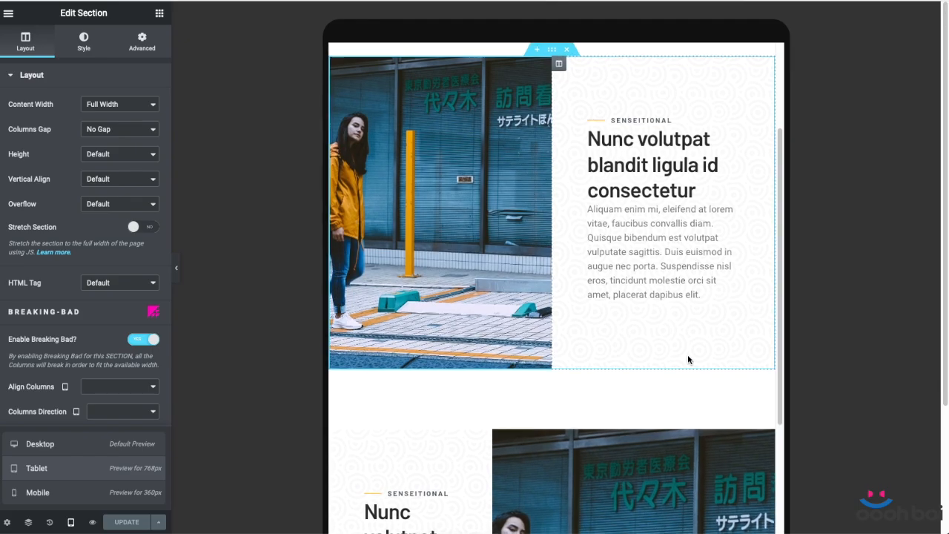